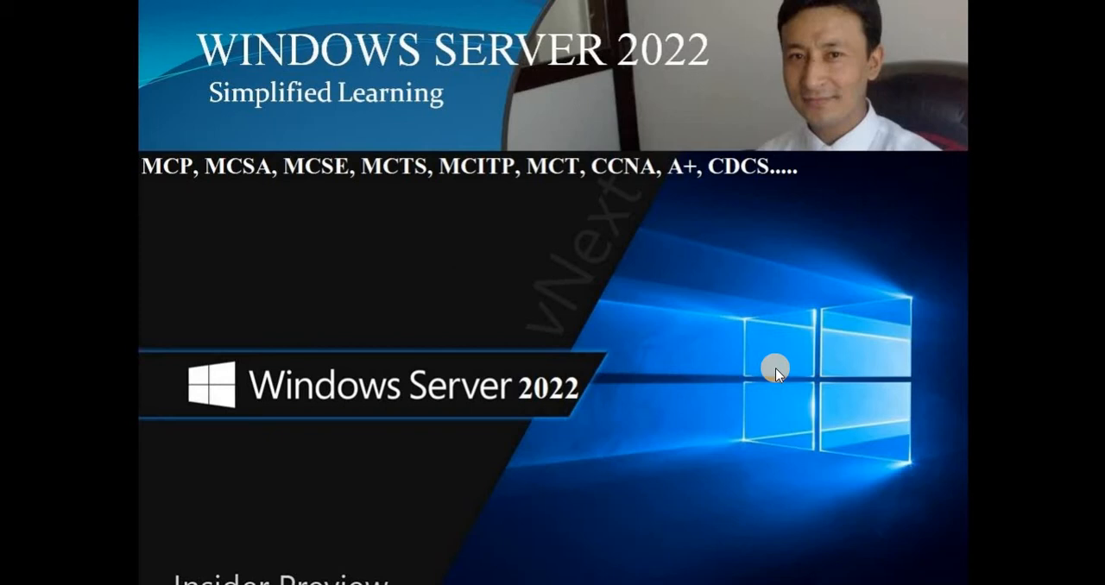
pyautogui.moveTo(711, 321)
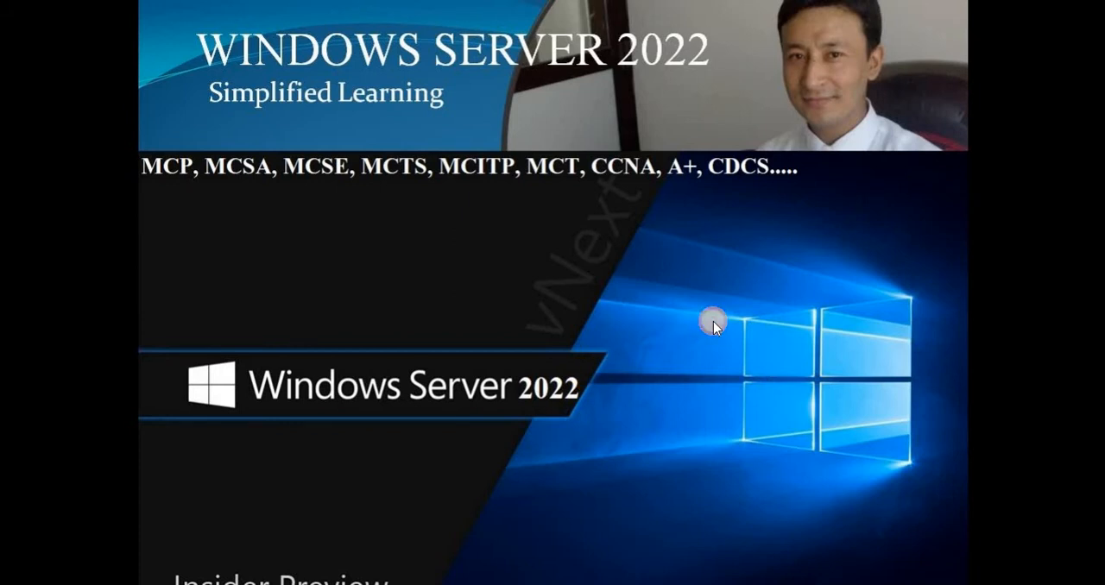
# Step: Launch Command Prompt via cmd and ping google.com, getting four replies with 0% loss
pyautogui.write('cm')
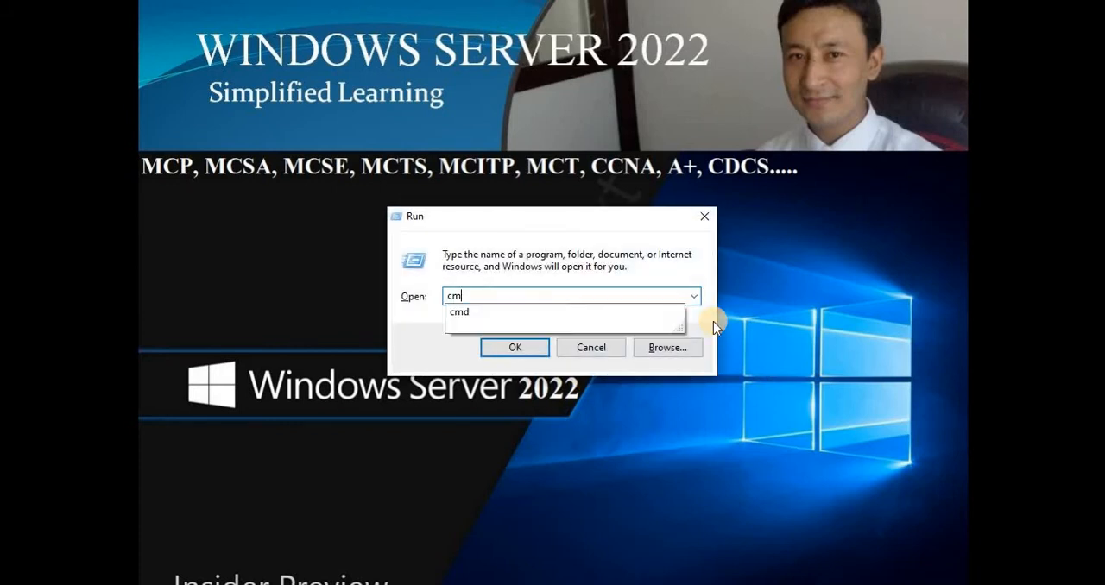
pyautogui.click(515, 347)
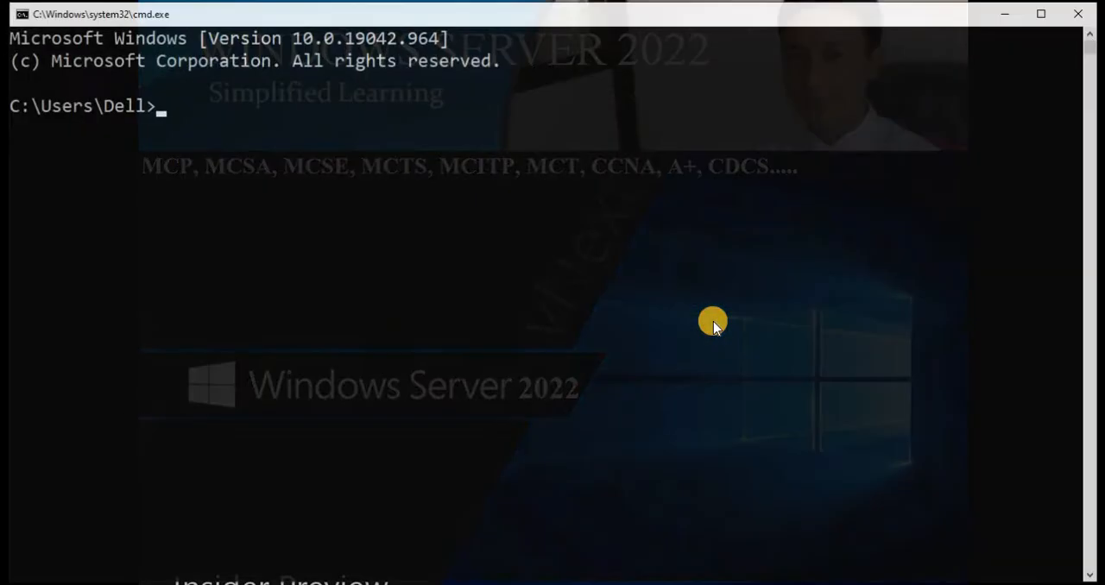
pyautogui.write('ping g')
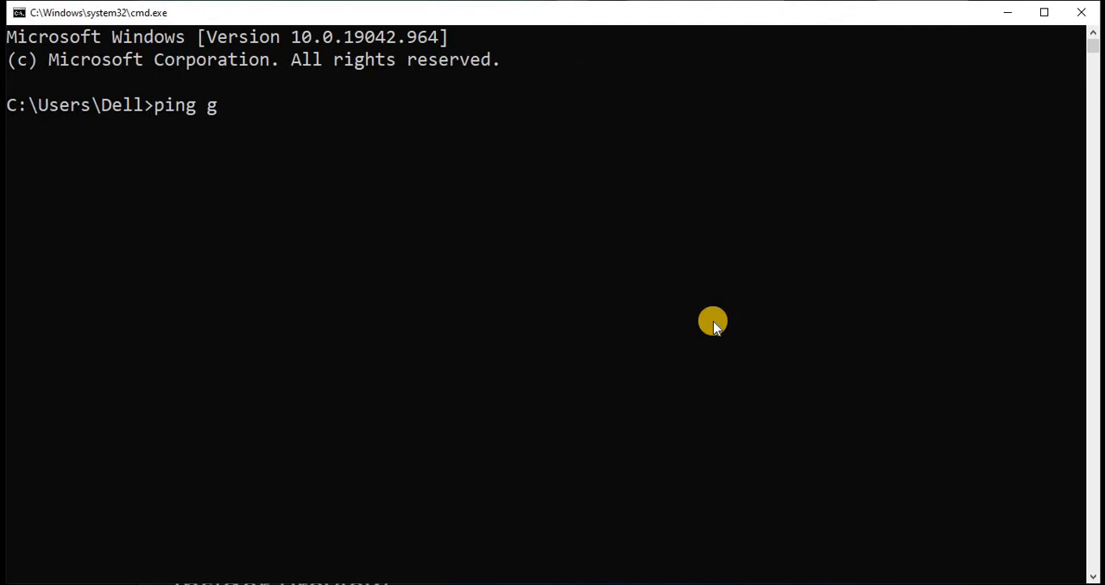
pyautogui.press('Return')
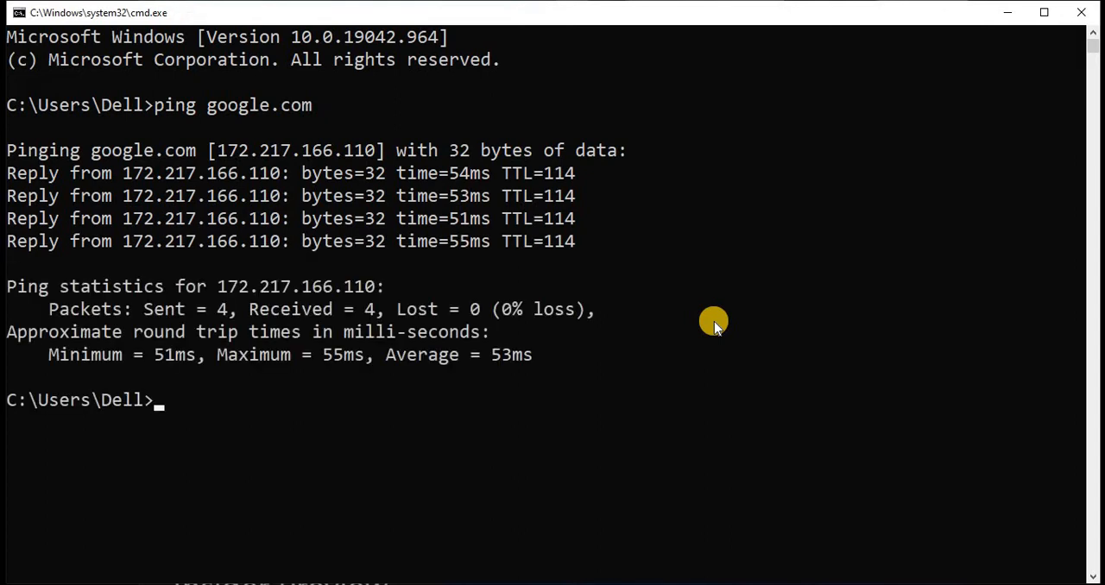
pyautogui.moveTo(512, 285)
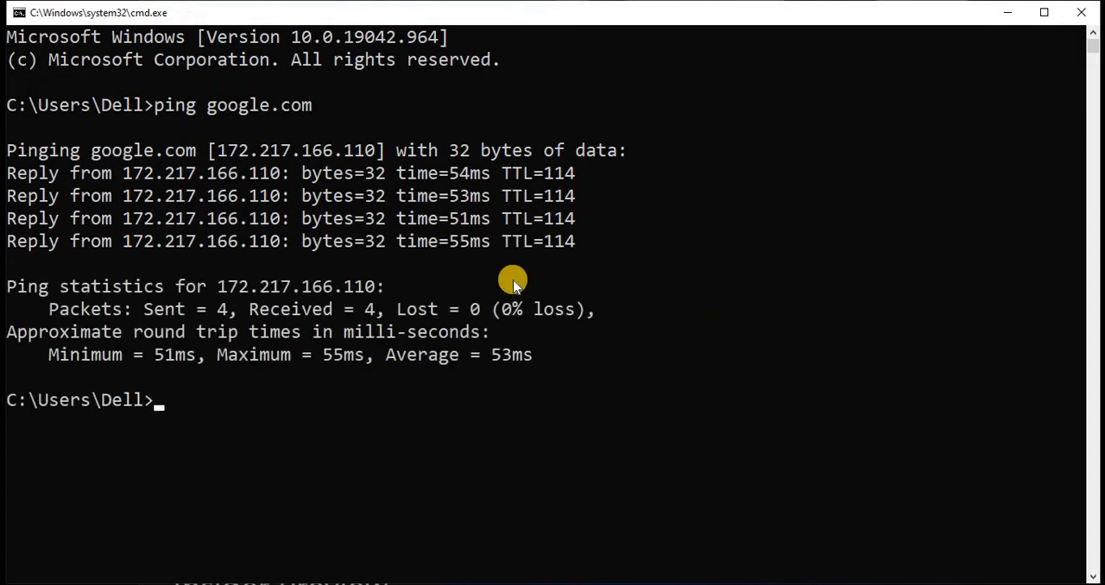
pyautogui.moveTo(525, 289)
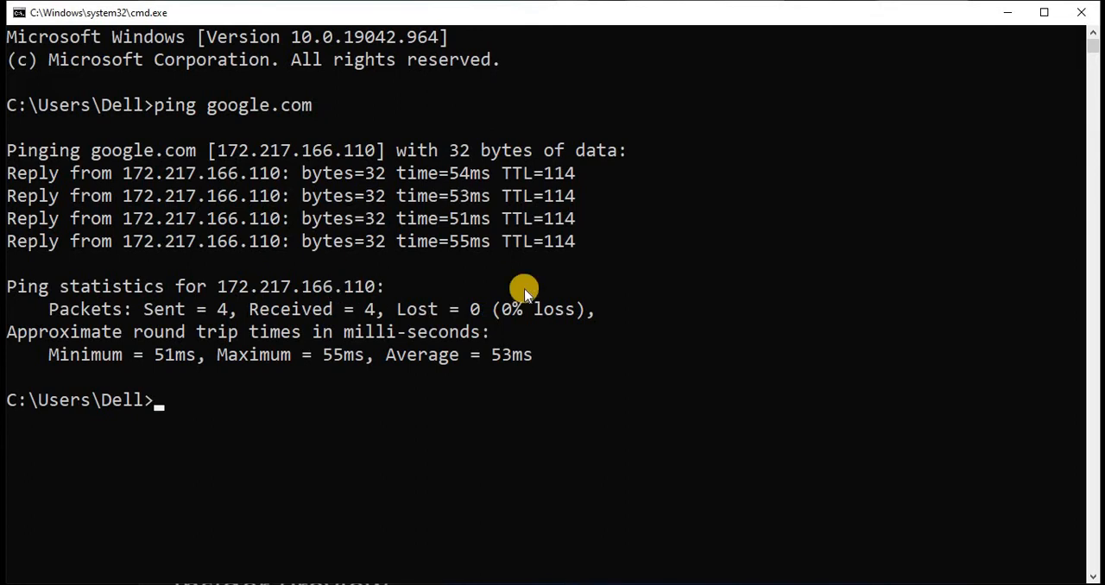
pyautogui.moveTo(359, 428)
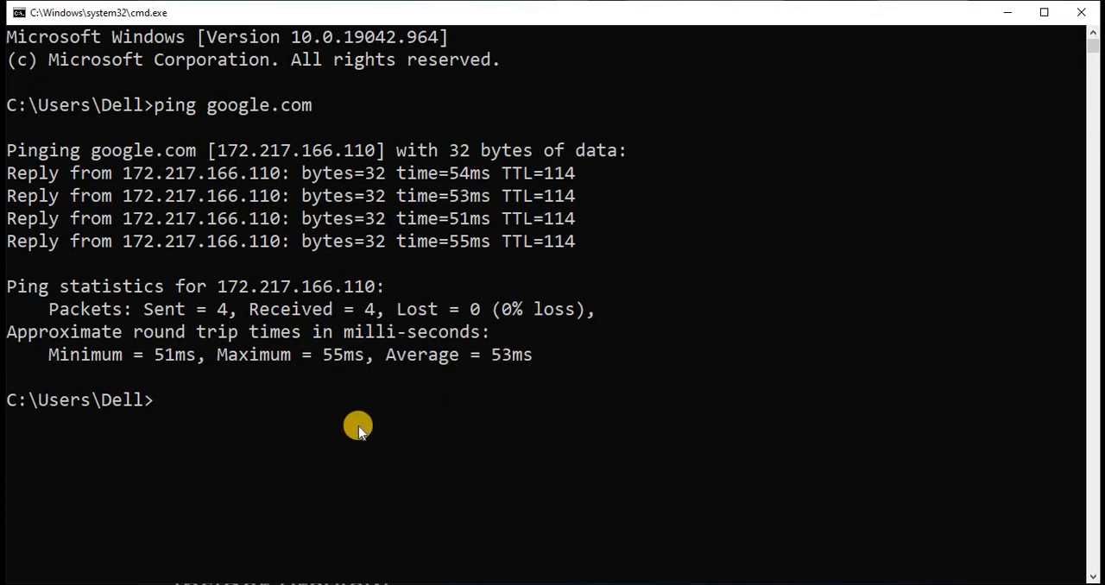
pyautogui.moveTo(345, 418)
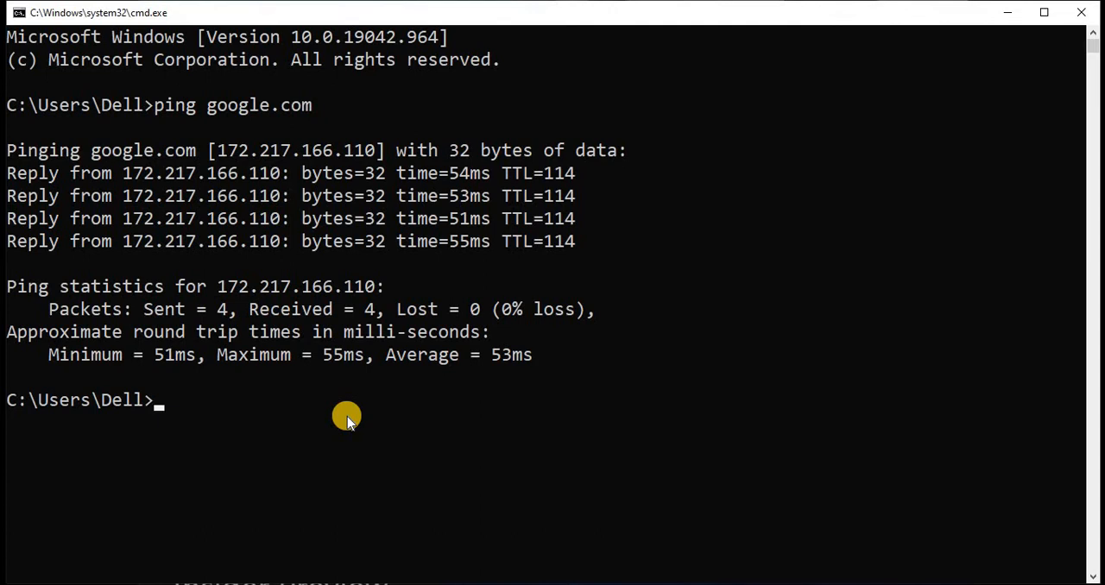
# Step: Close the Command Prompt with exit, returning to the desktop
pyautogui.write('exit')
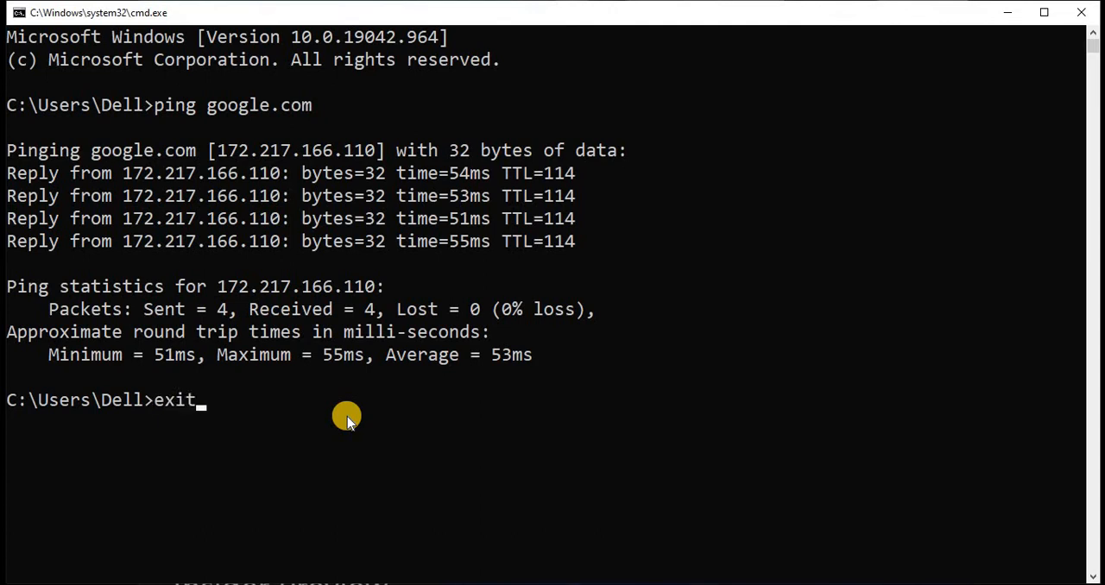
pyautogui.press('Return')
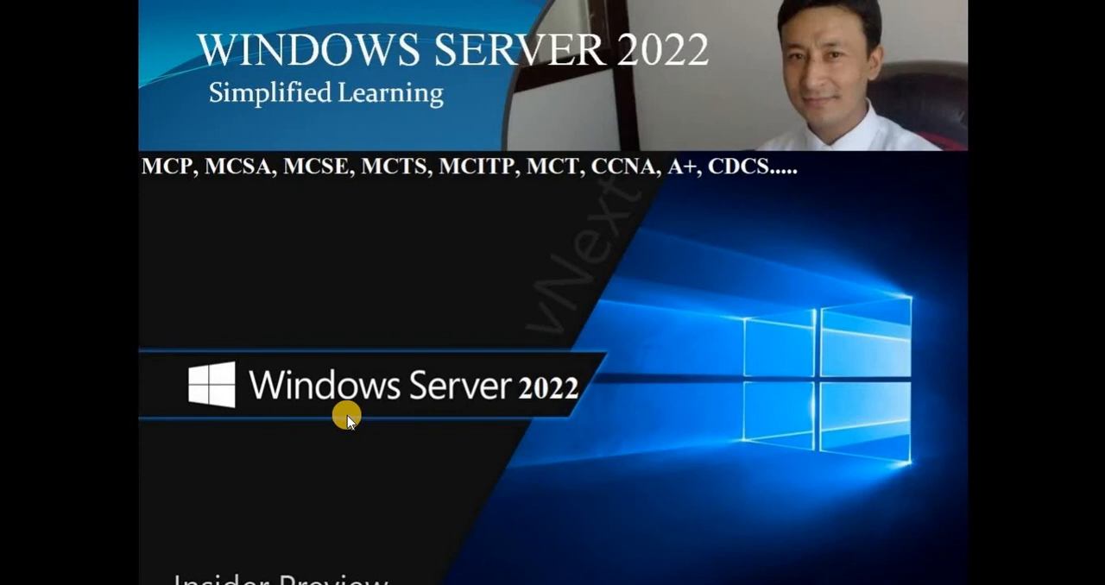
pyautogui.moveTo(753, 356)
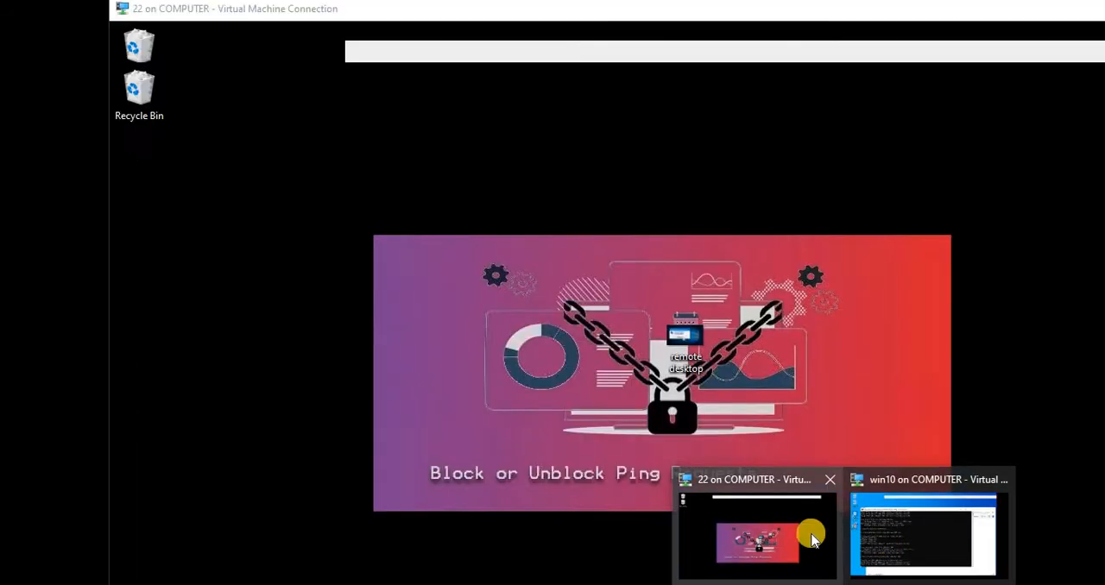
pyautogui.click(924, 535)
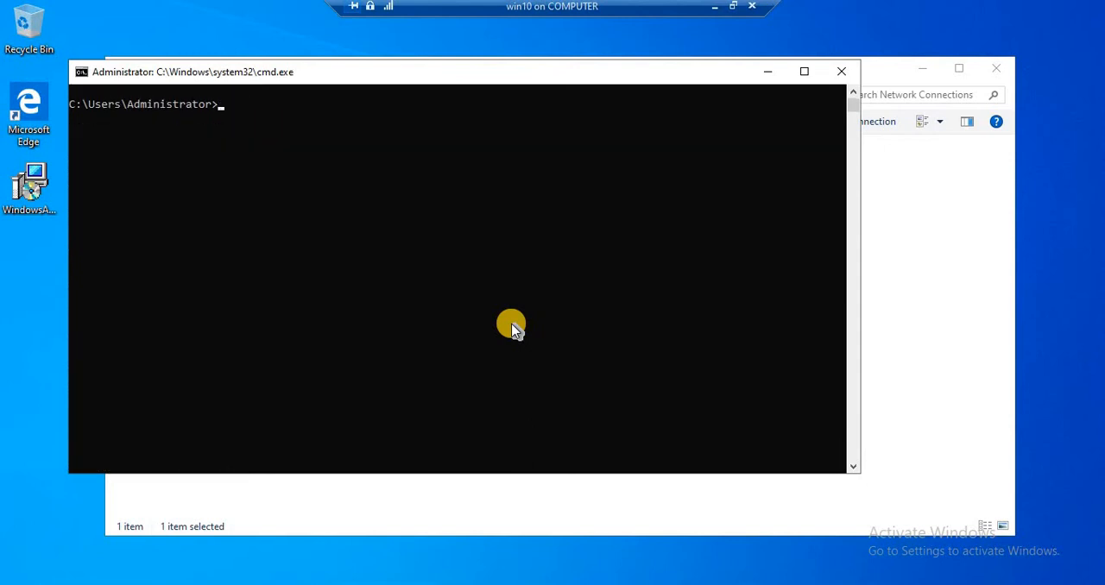
pyautogui.write('ping 192')
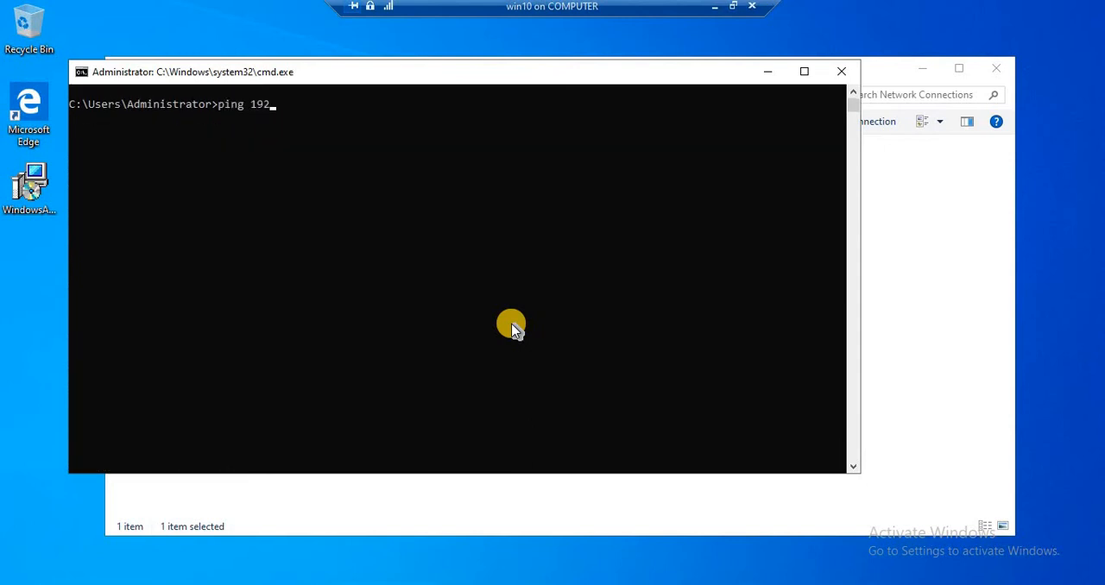
pyautogui.write('.168.200')
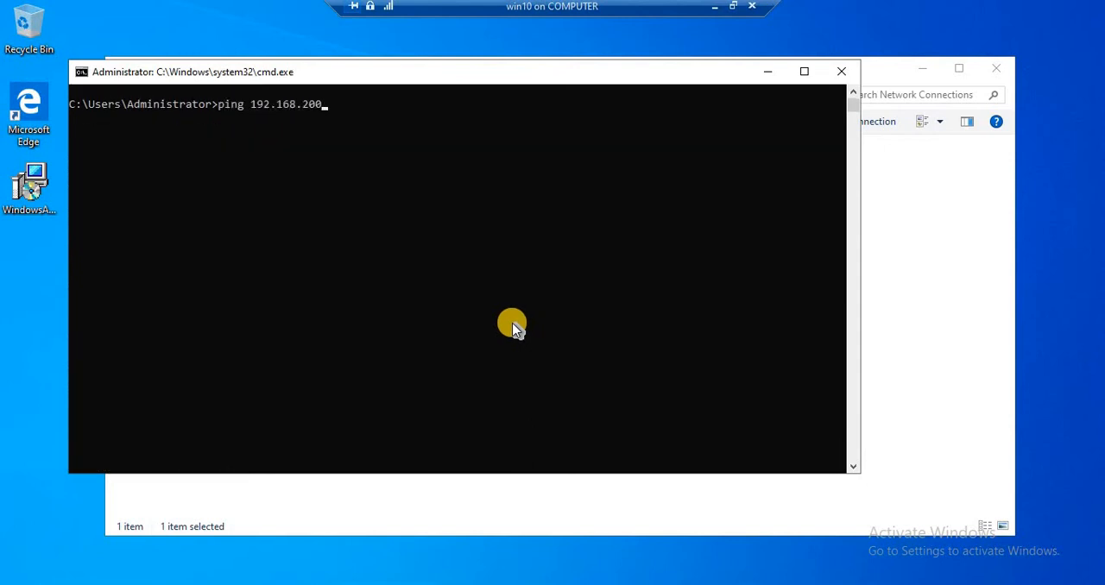
pyautogui.press('Return')
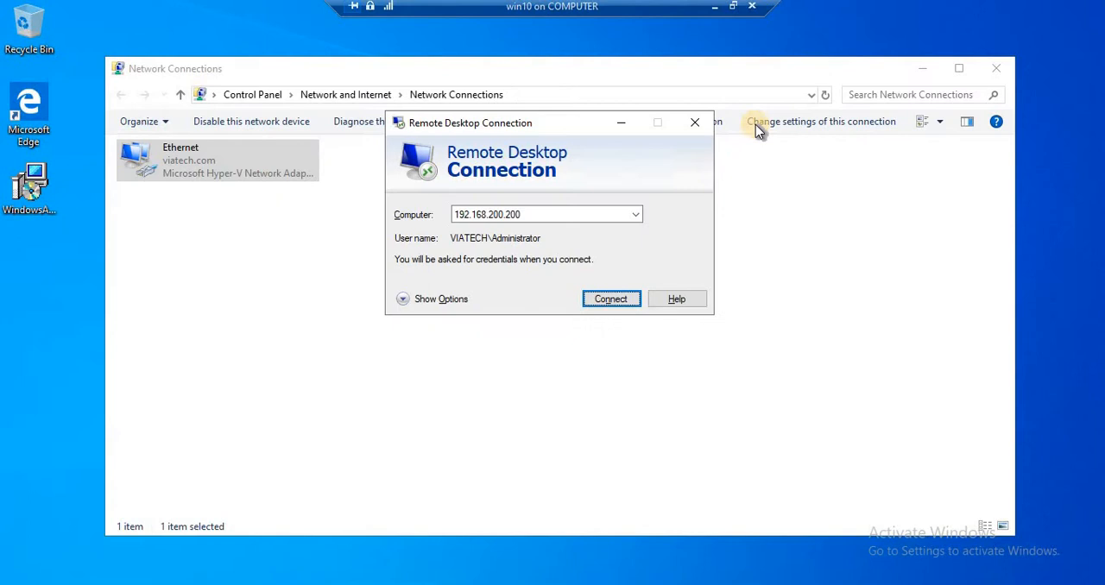
pyautogui.click(694, 121)
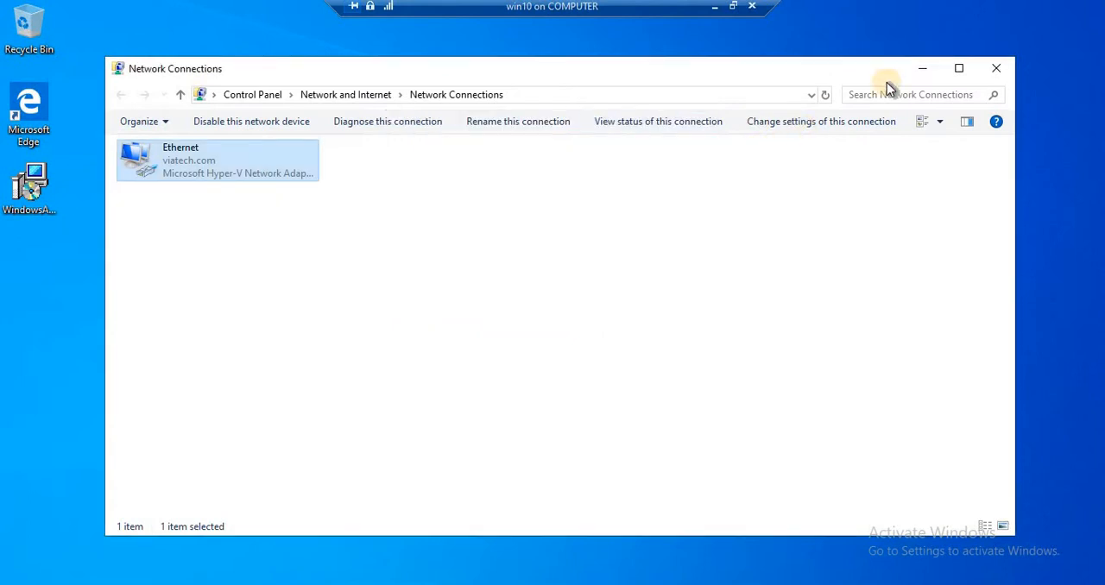
pyautogui.click(994, 69)
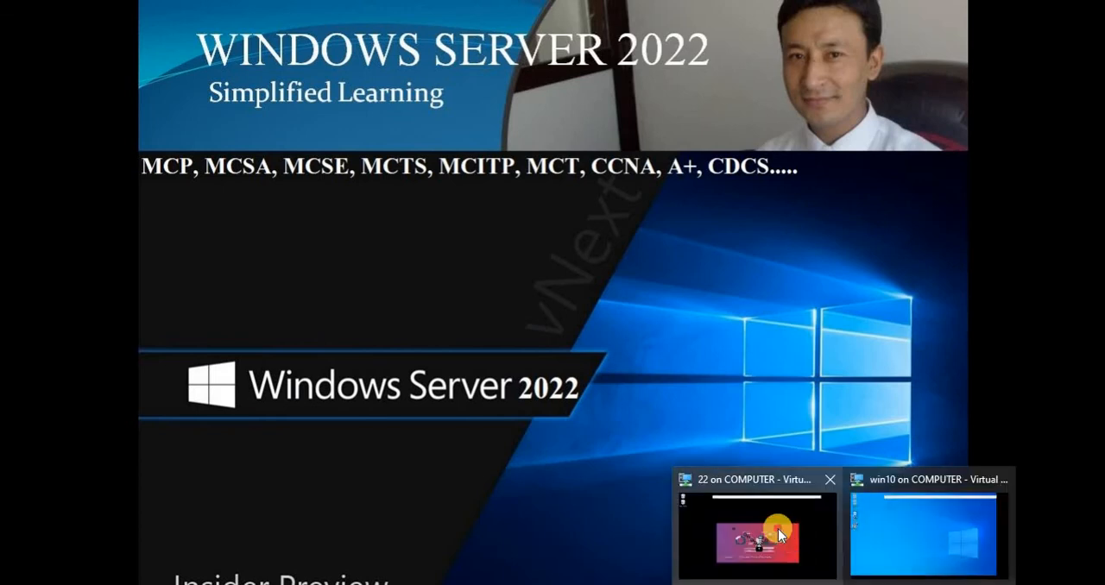
# Step: On Windows Server 2022, relaunch the firewall's advanced settings and show the Inbound Rules list
pyautogui.click(757, 535)
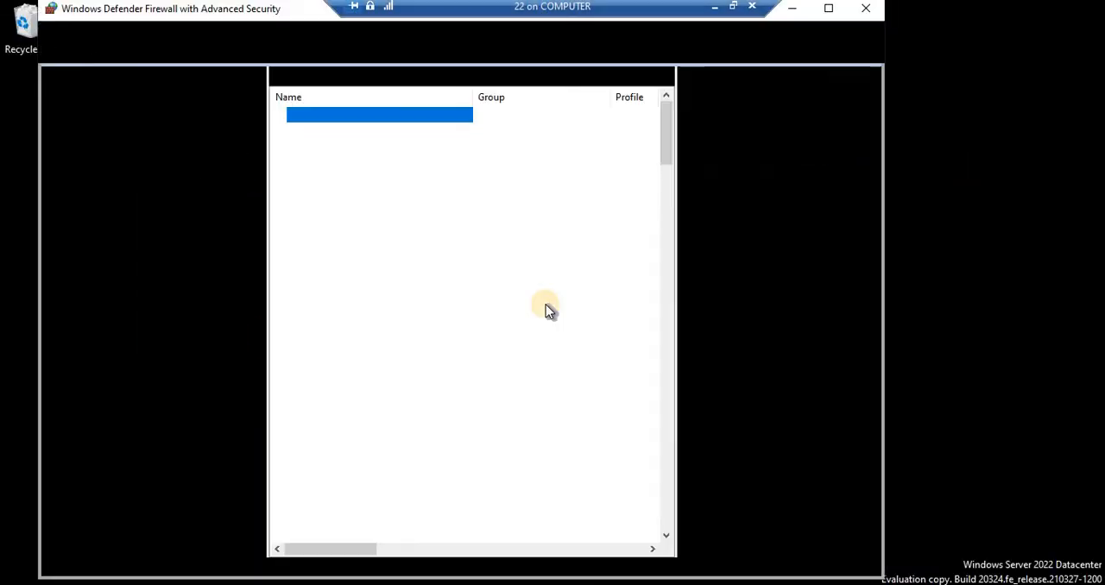
pyautogui.click(867, 7)
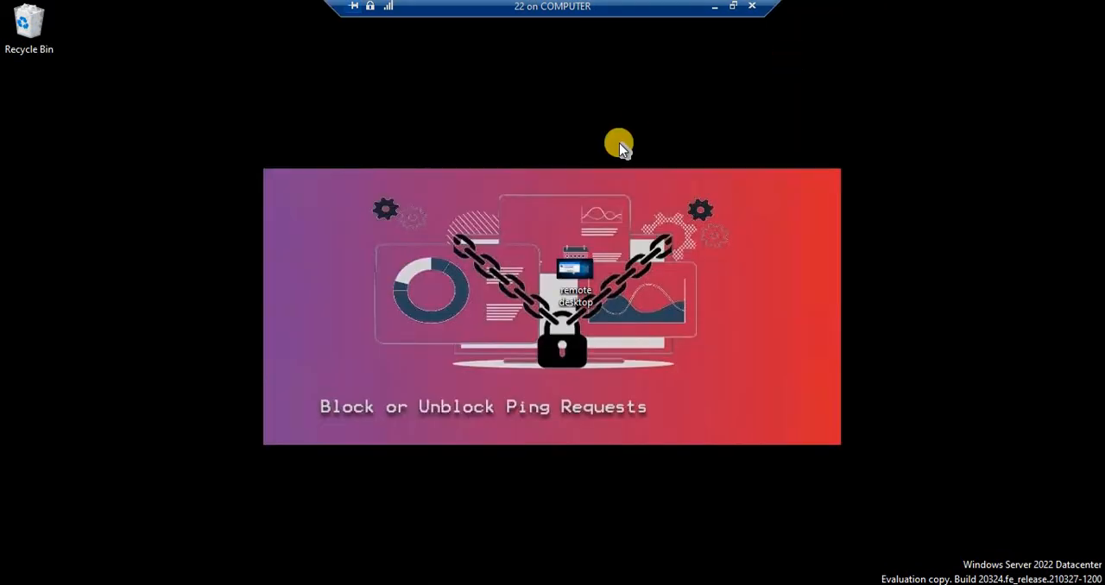
pyautogui.moveTo(620, 139)
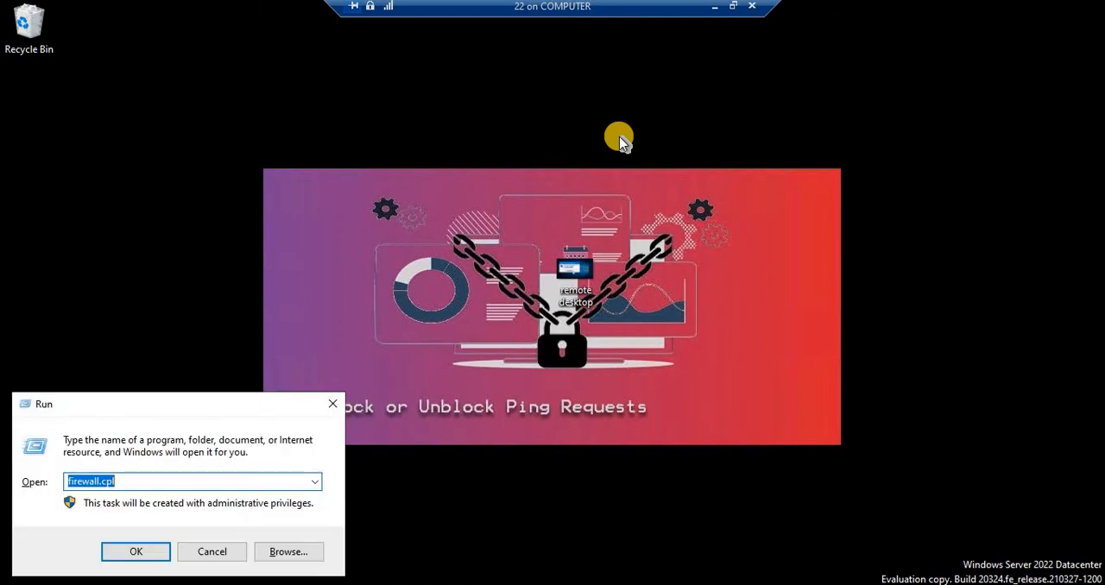
pyautogui.click(134, 553)
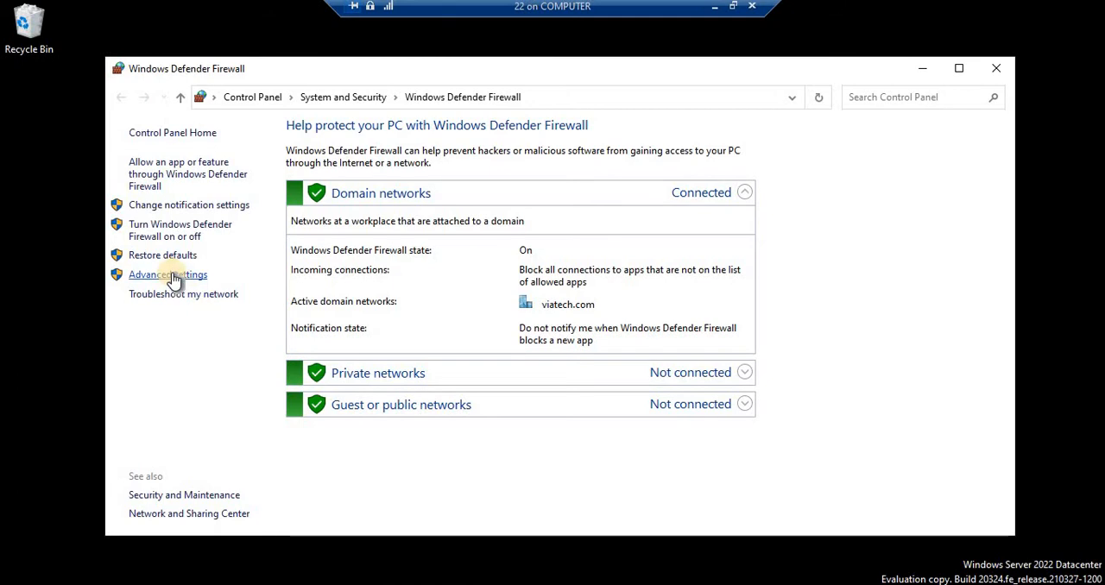
pyautogui.click(168, 273)
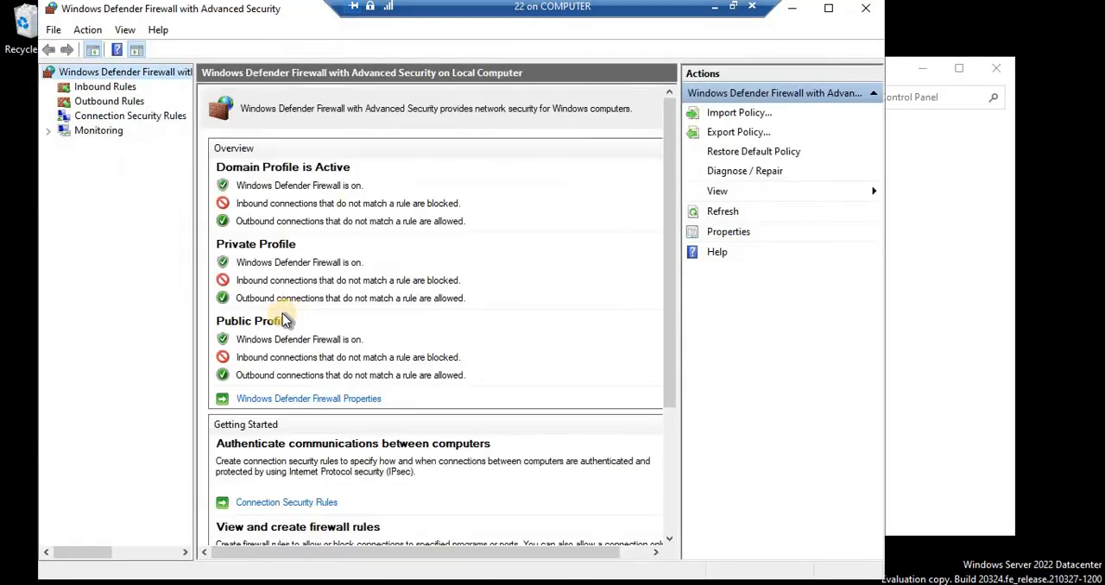
pyautogui.moveTo(330, 339)
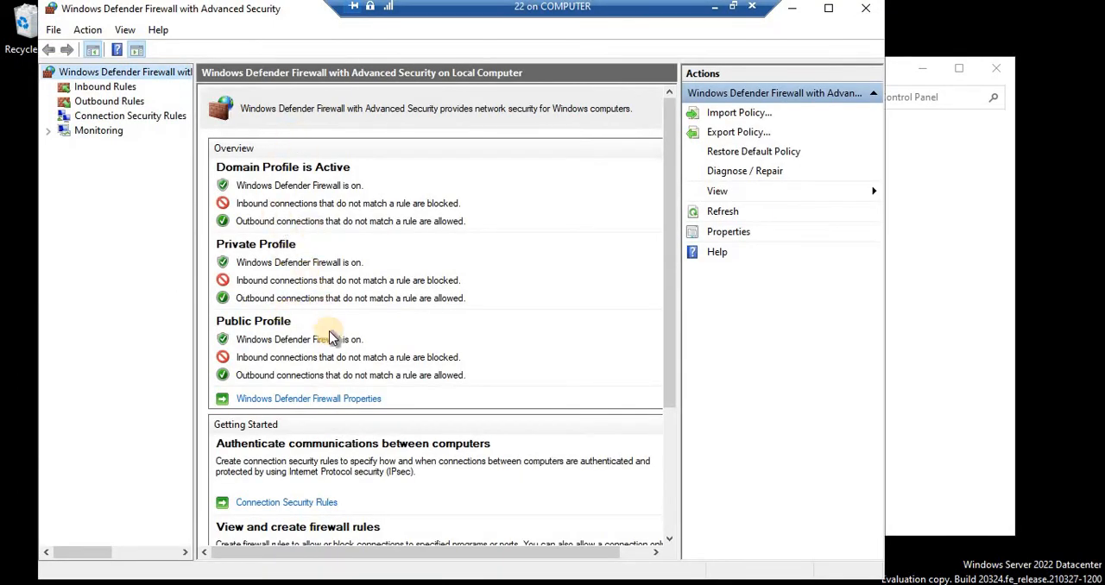
pyautogui.moveTo(194, 256)
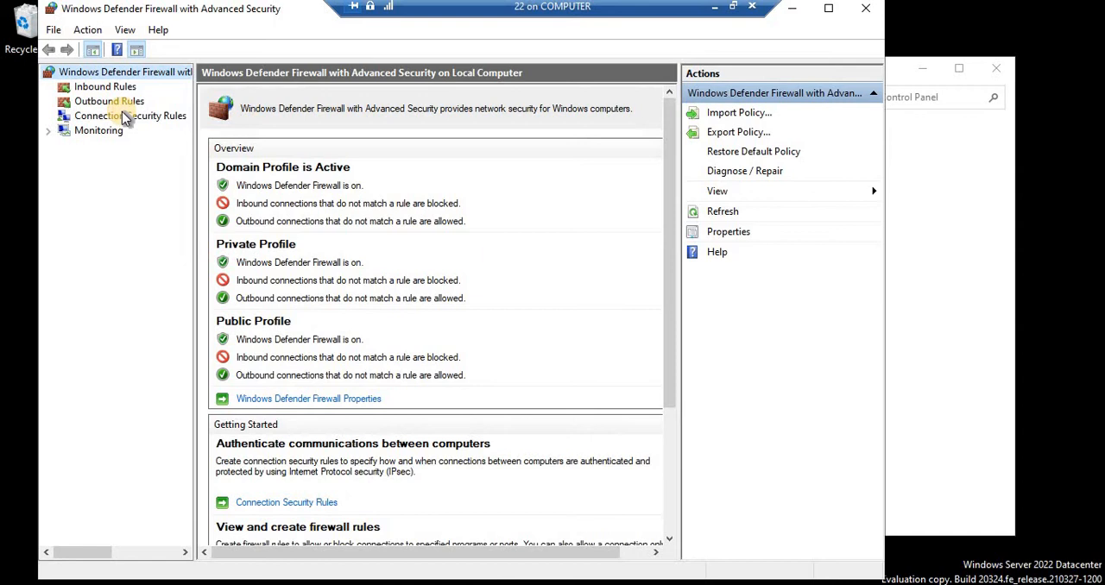
pyautogui.click(106, 86)
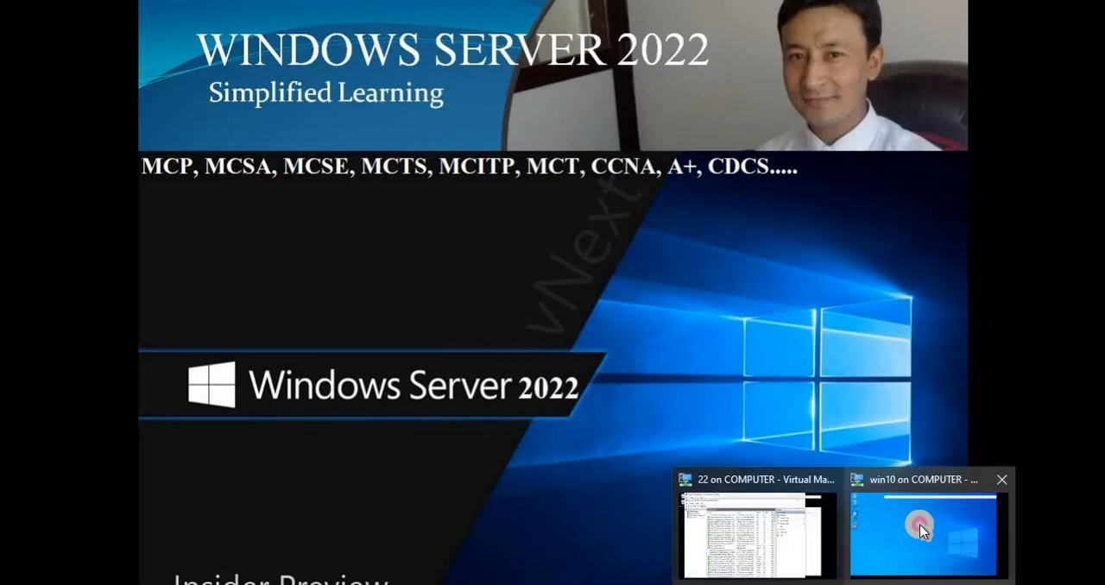
# Step: From the Windows 10 client, ping 192.168.200.200 and get replies, then hide the command window
pyautogui.click(922, 532)
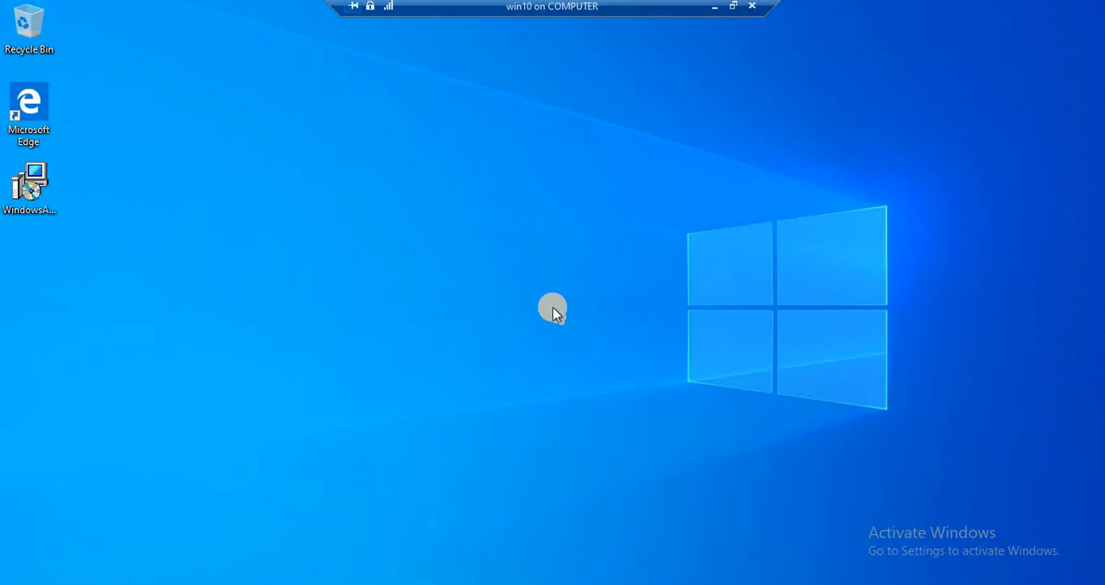
pyautogui.write('ping')
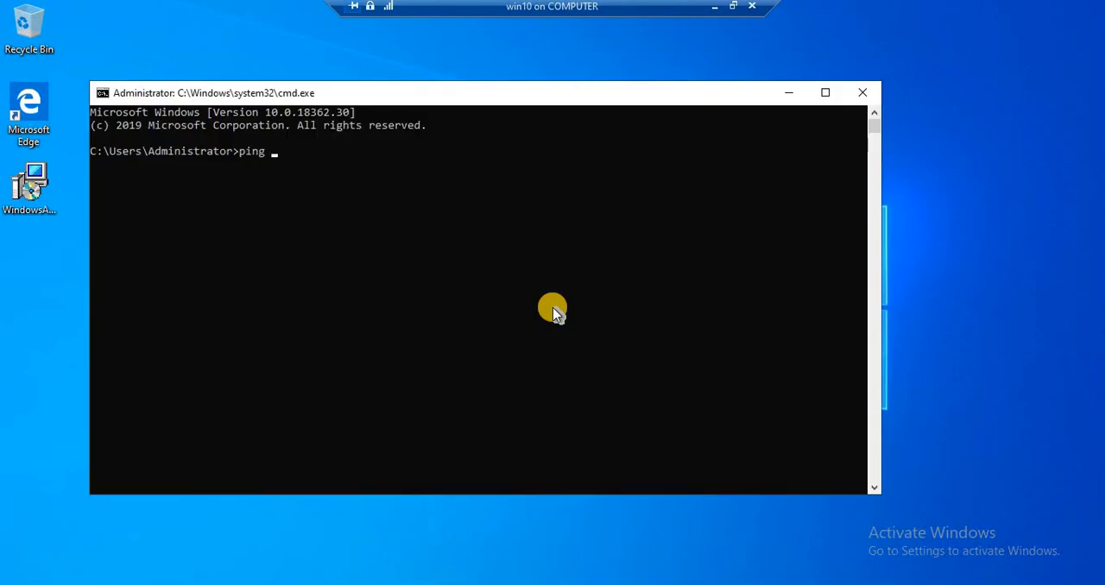
pyautogui.write('192.168.')
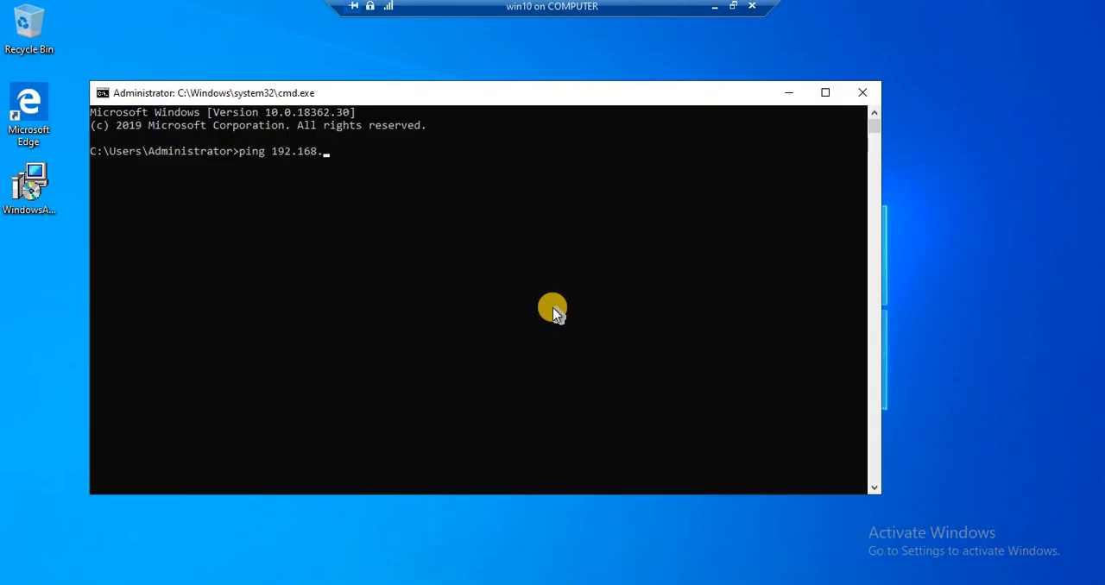
pyautogui.press('Return')
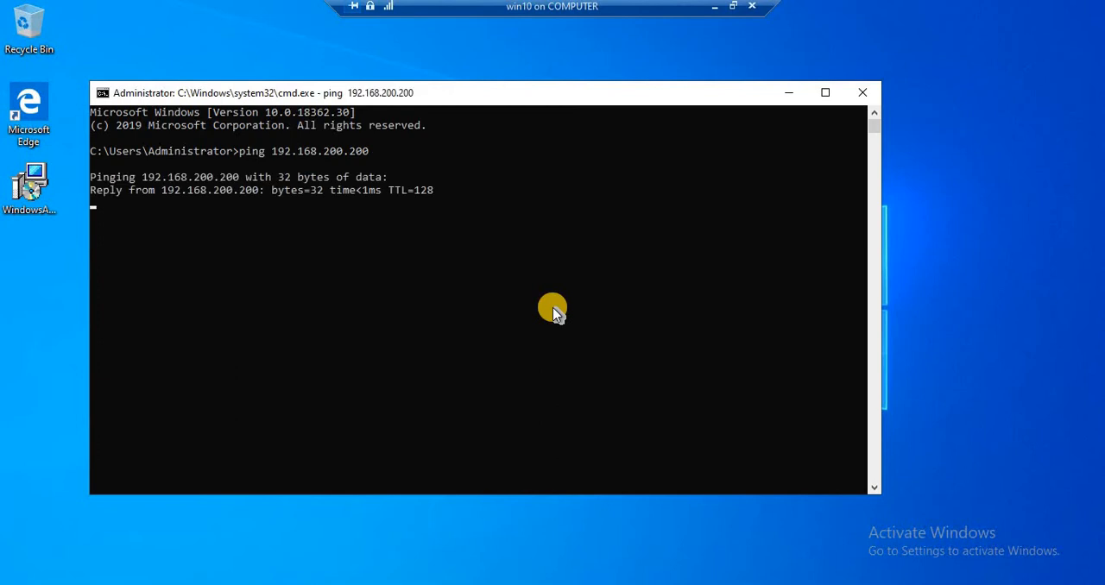
pyautogui.moveTo(787, 121)
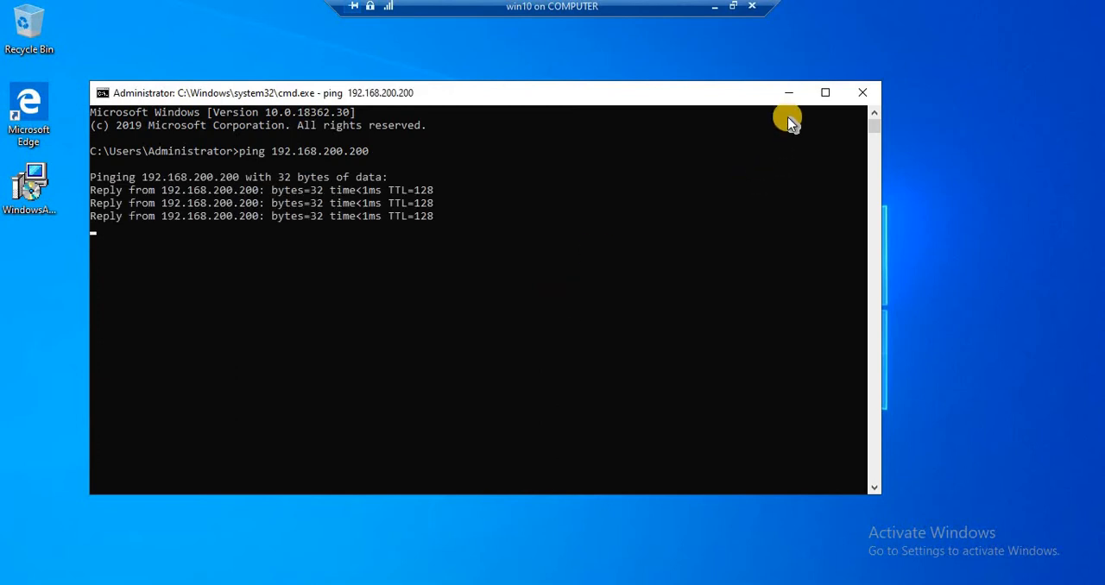
pyautogui.click(862, 93)
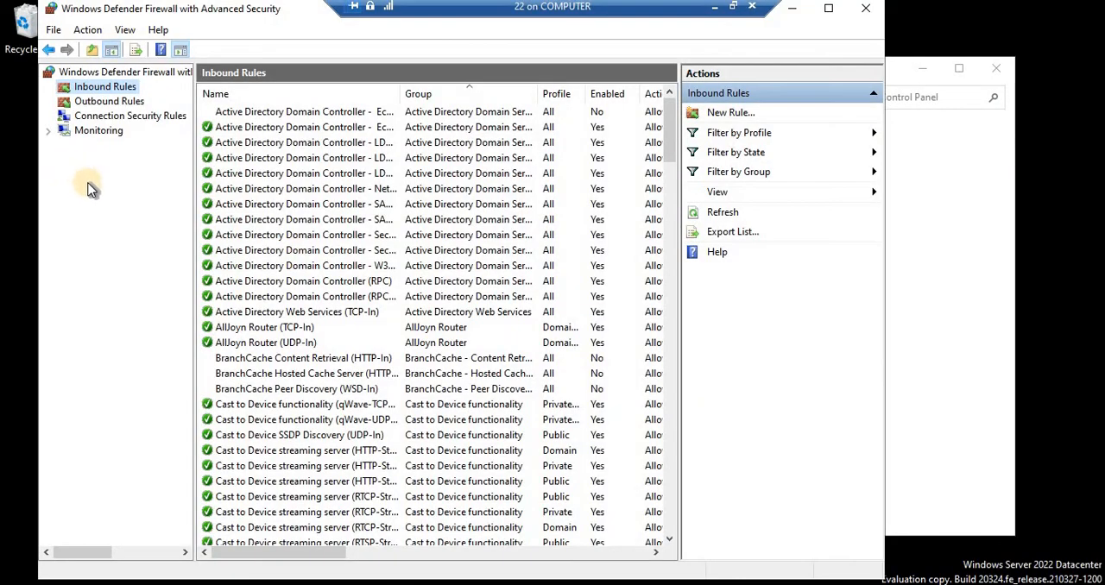
pyautogui.moveTo(672, 124)
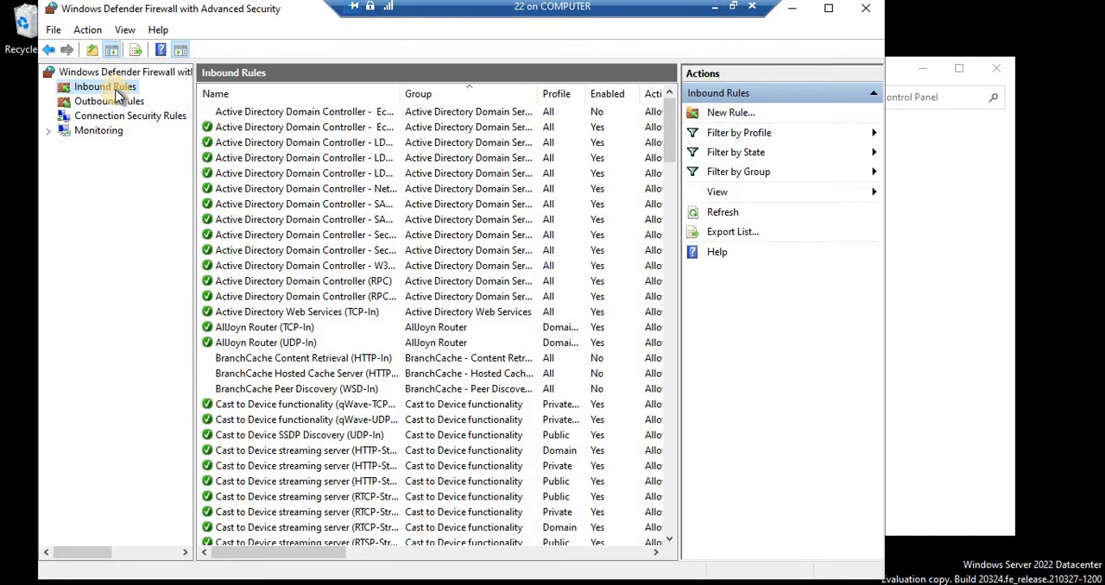
# Step: Begin a new Custom inbound rule applying to All programs, reaching the Protocol page
pyautogui.rightClick(106, 86)
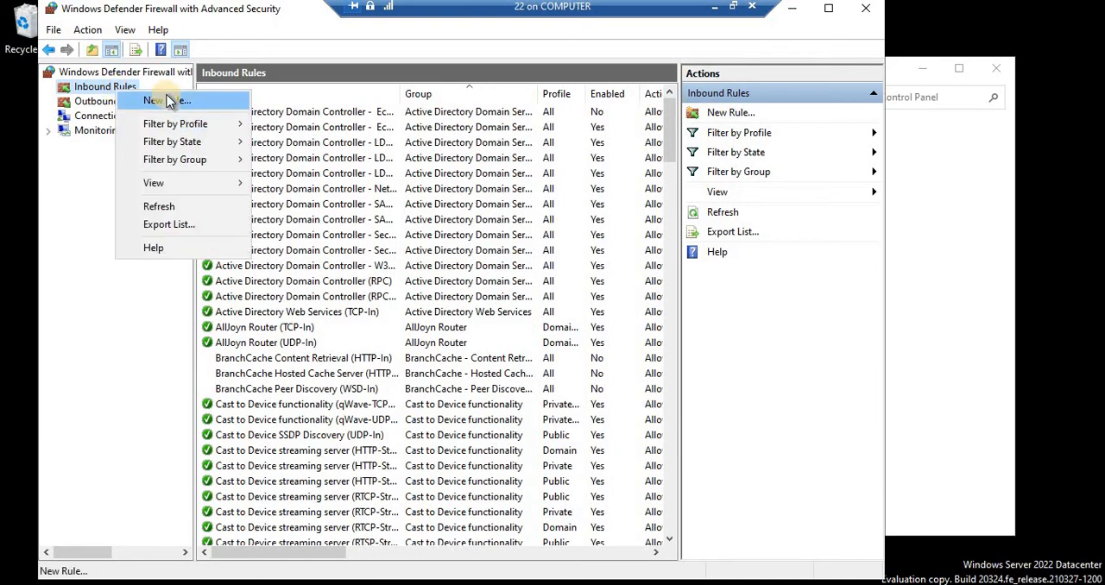
pyautogui.click(164, 100)
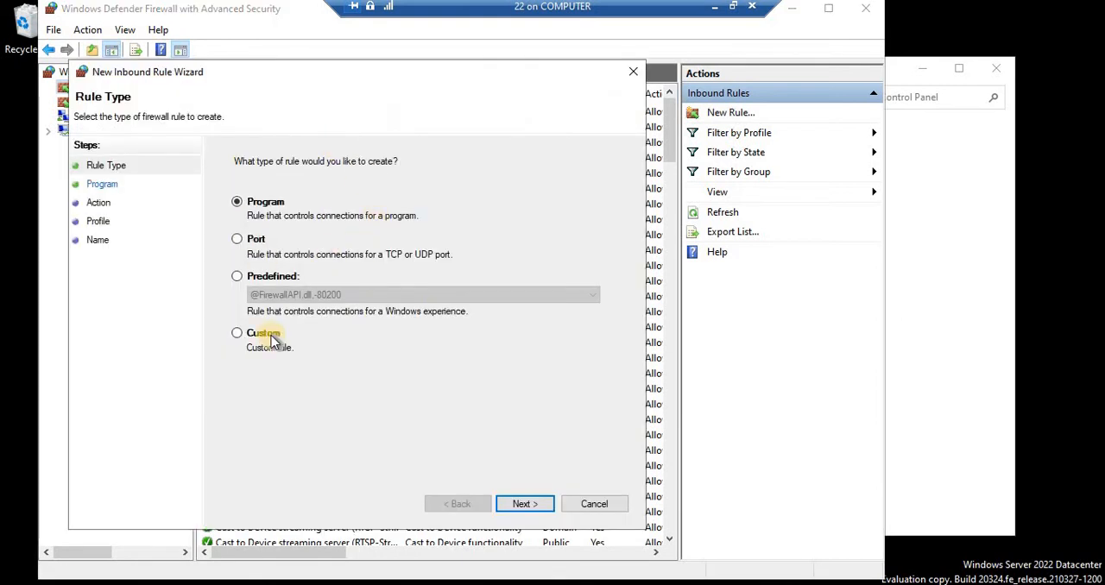
pyautogui.click(236, 332)
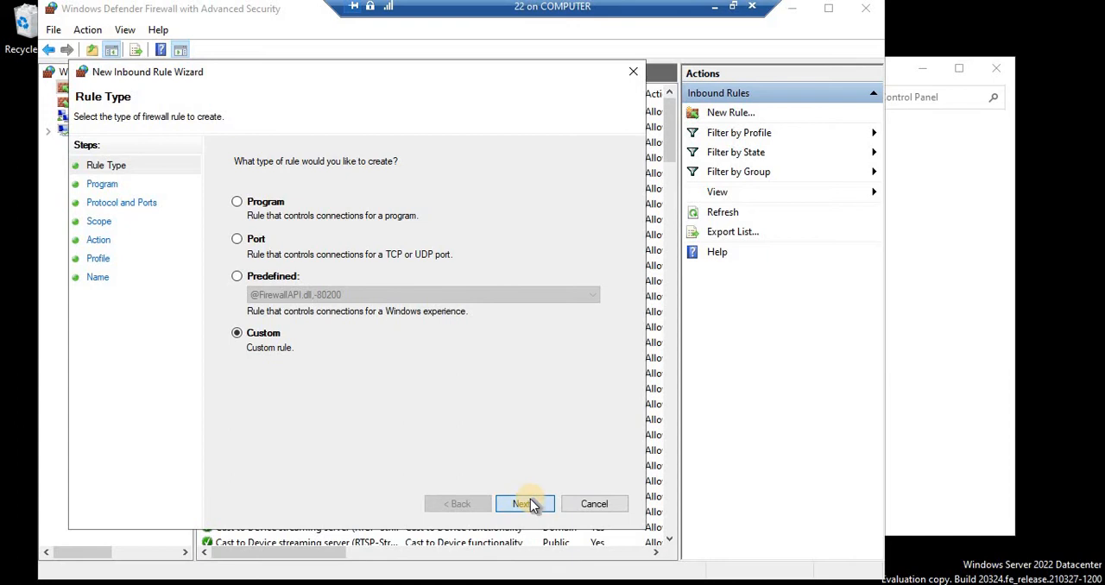
pyautogui.click(522, 504)
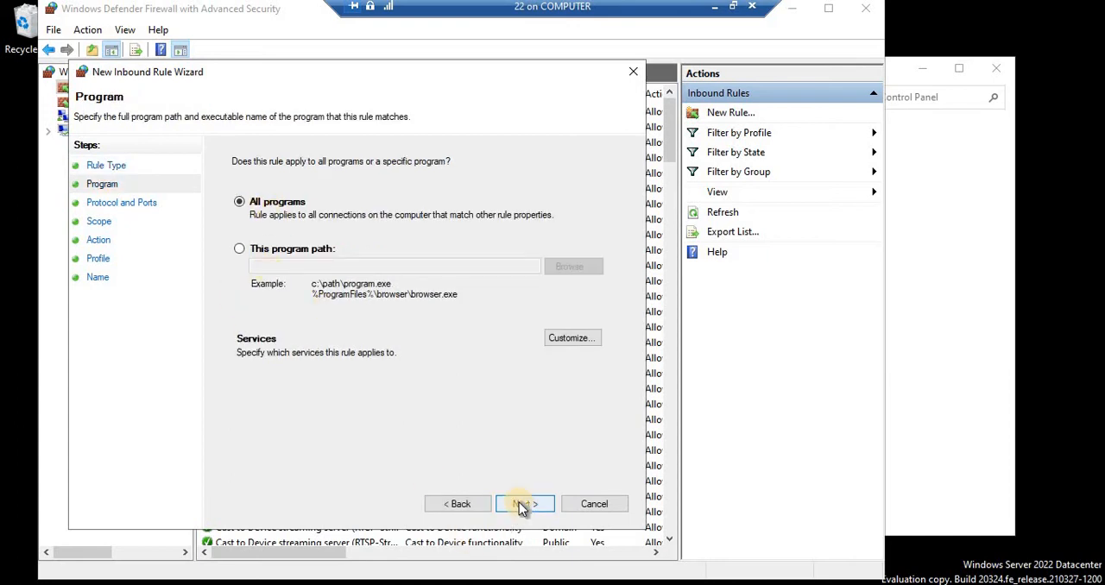
pyautogui.click(525, 504)
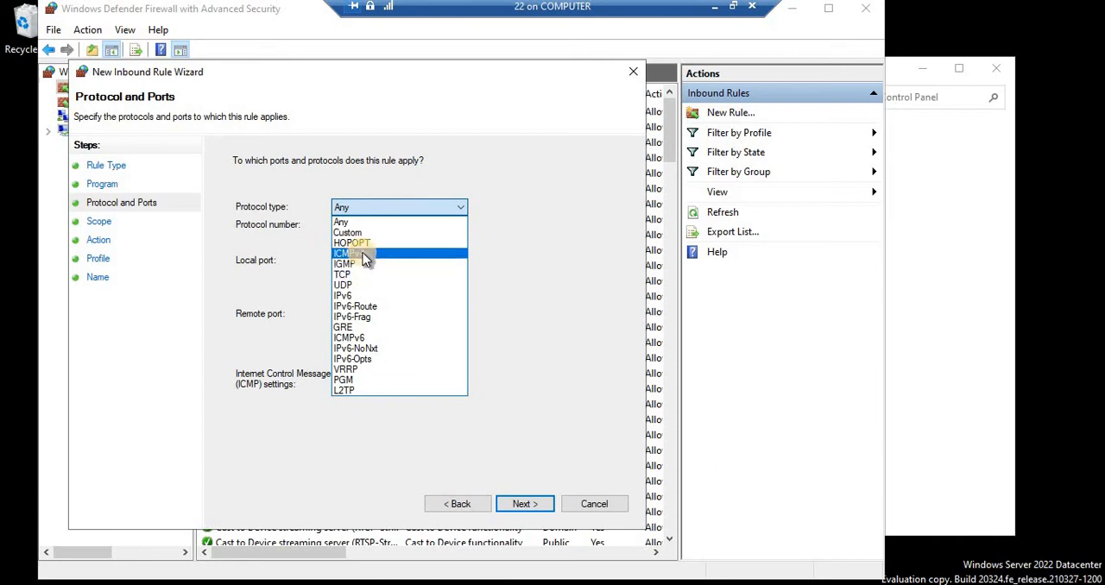
# Step: Set the rule's protocol type to ICMPv4 and bring up the ICMP settings
pyautogui.click(345, 252)
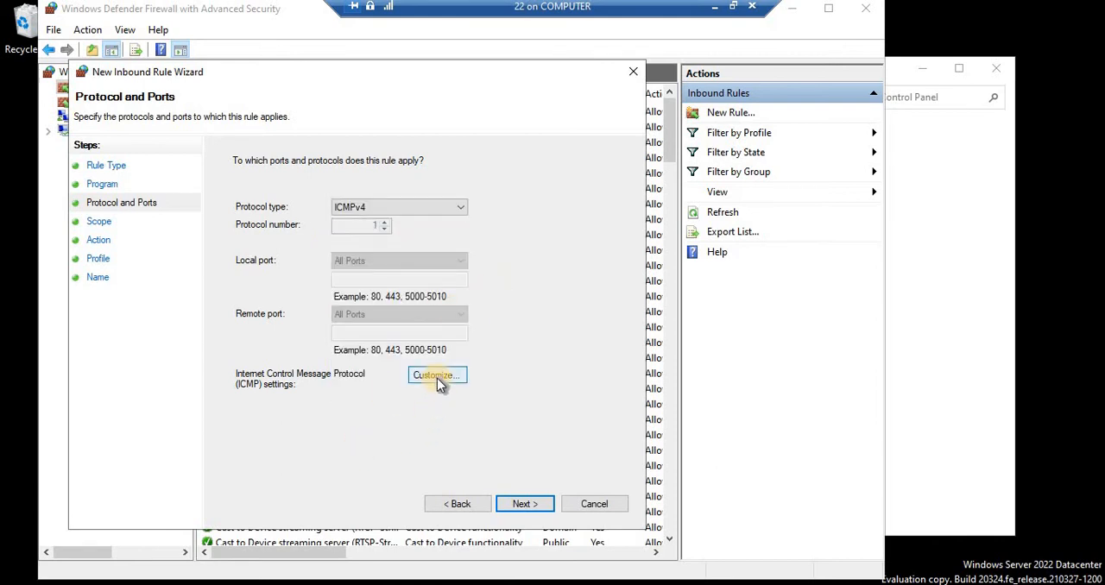
pyautogui.click(435, 375)
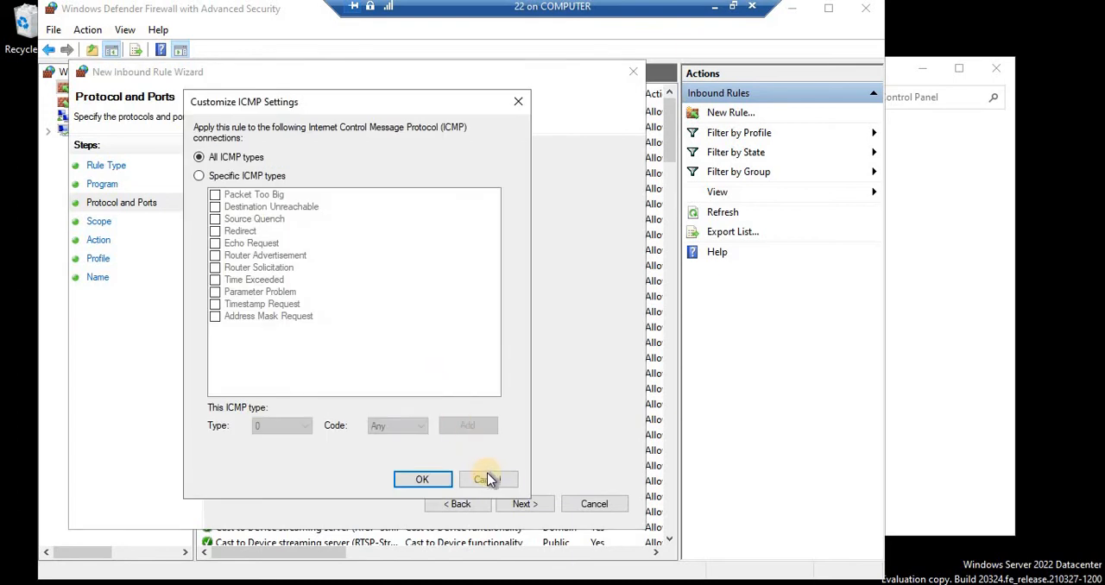
pyautogui.click(488, 480)
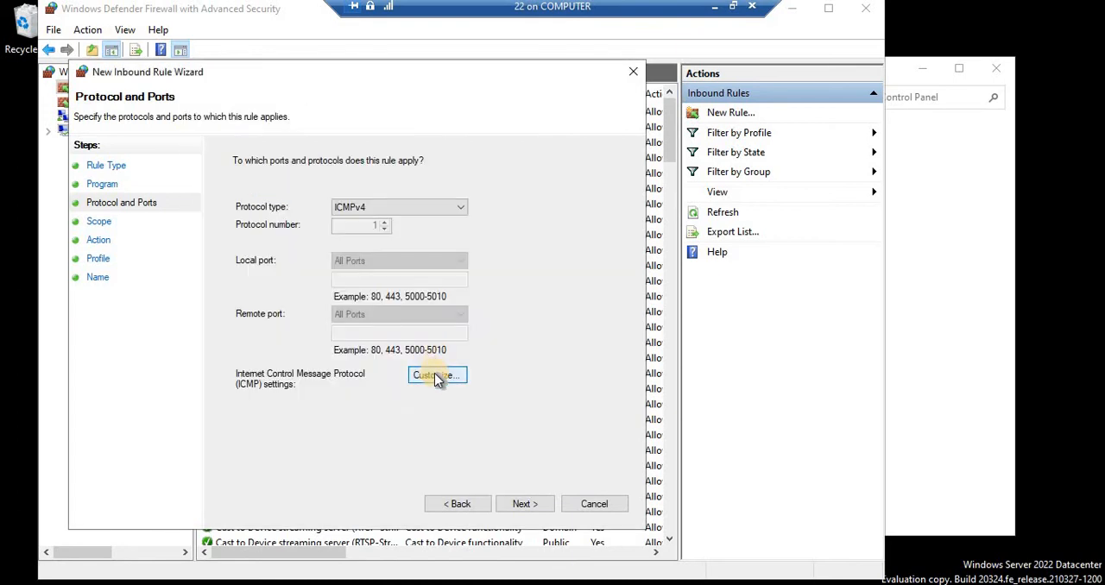
pyautogui.click(437, 375)
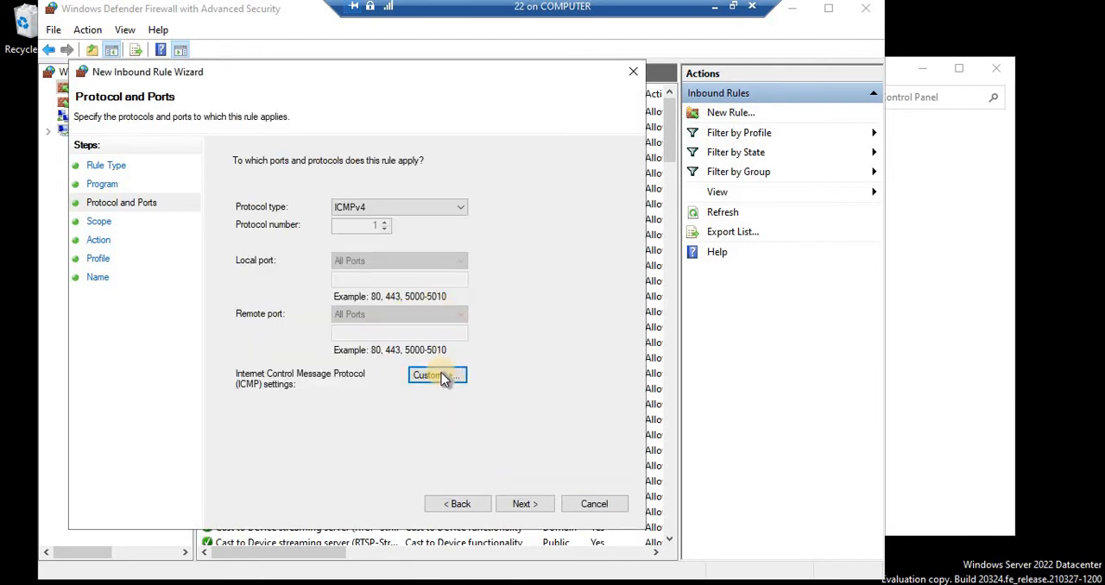
pyautogui.click(437, 374)
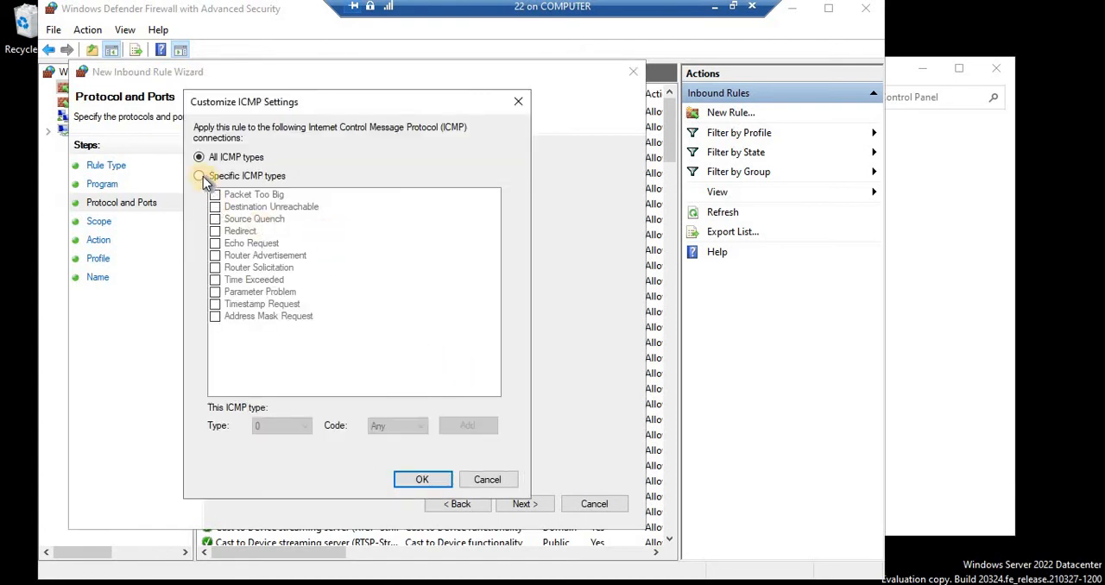
# Step: Restrict the rule to specific ICMP types with only Echo Request selected
pyautogui.click(200, 177)
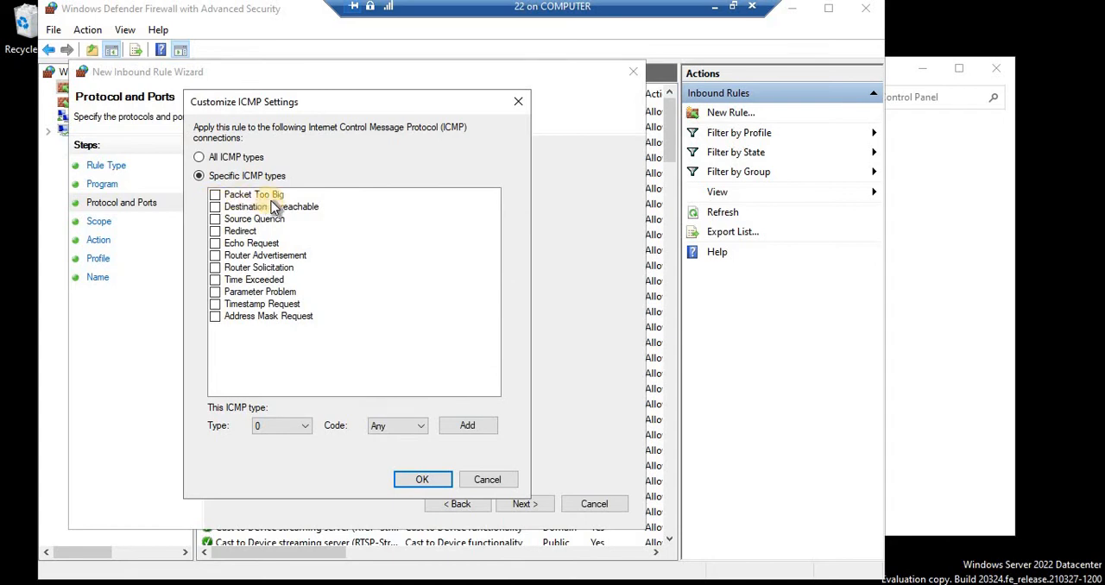
pyautogui.click(216, 194)
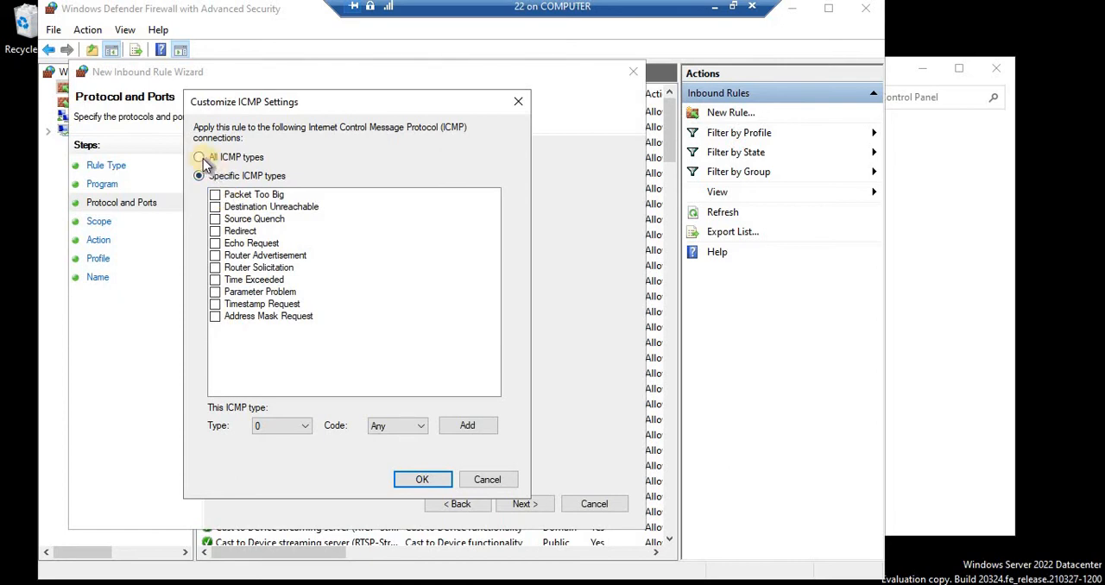
pyautogui.click(200, 155)
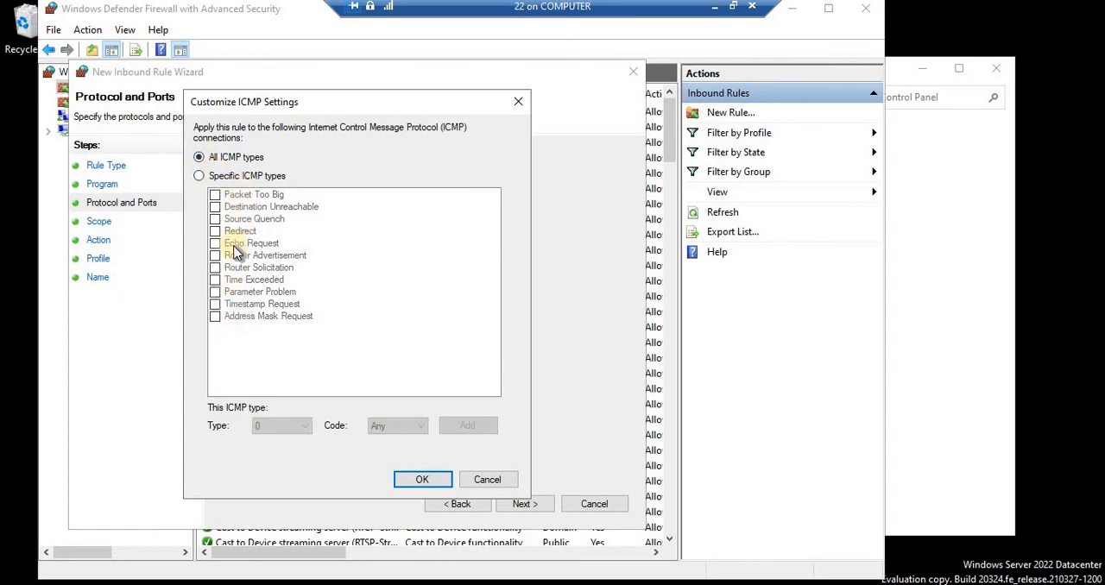
pyautogui.click(199, 176)
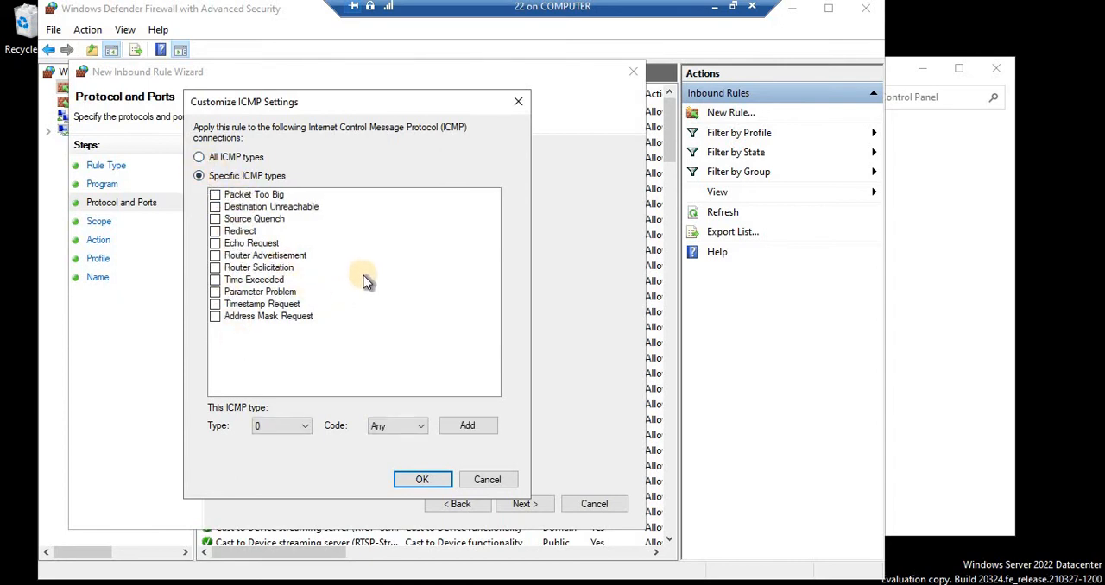
pyautogui.moveTo(182, 285)
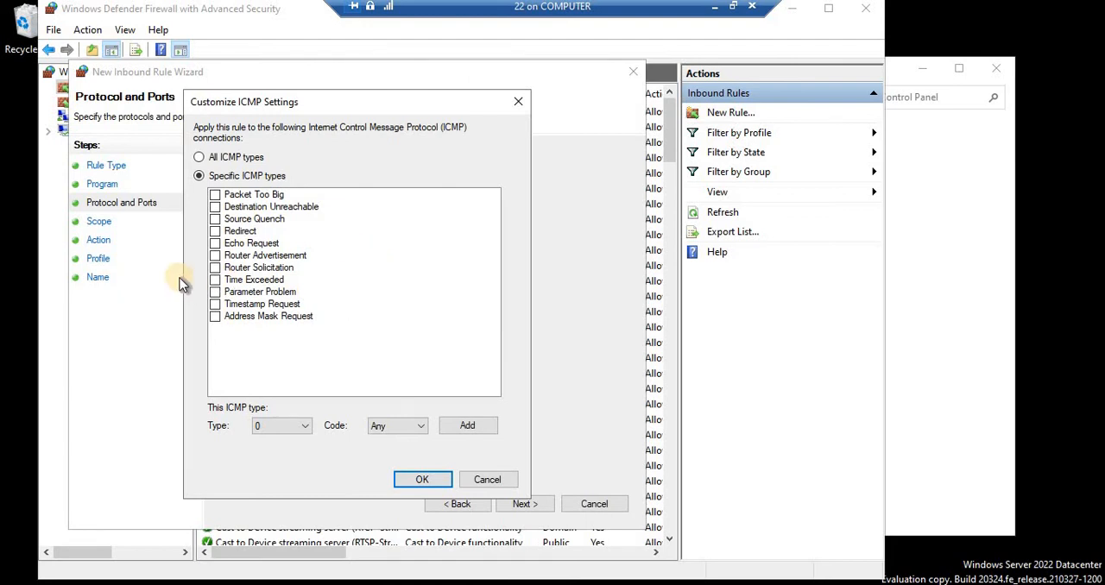
pyautogui.click(214, 242)
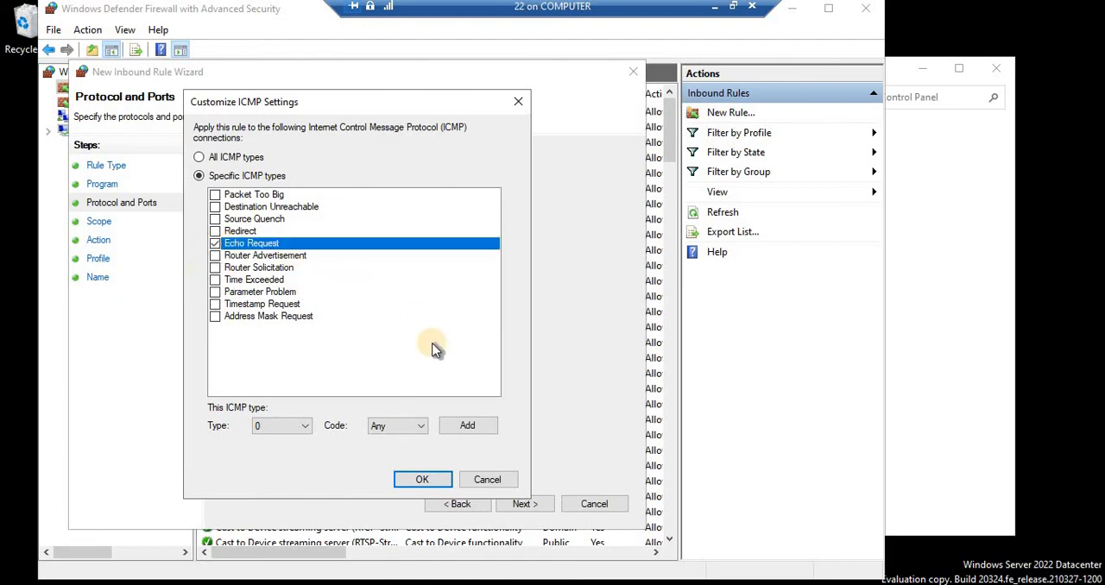
pyautogui.moveTo(405, 425)
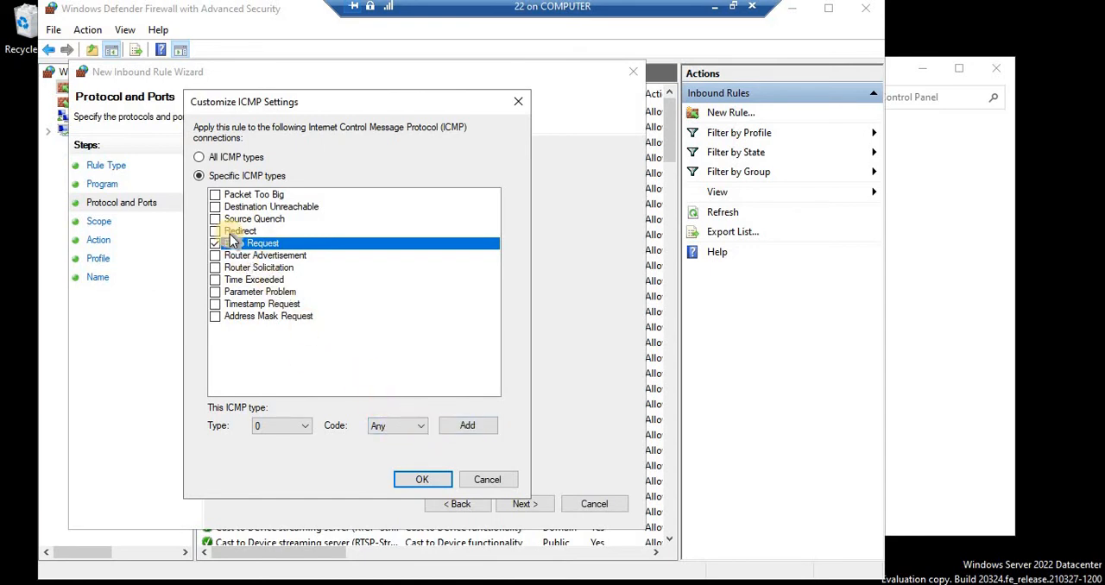
pyautogui.click(214, 242)
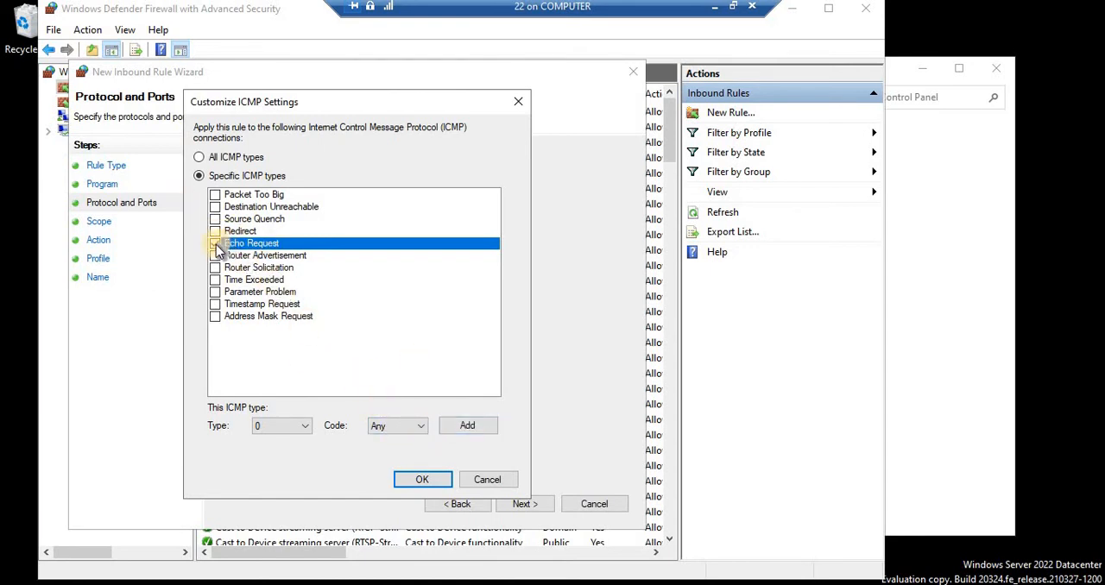
pyautogui.click(214, 242)
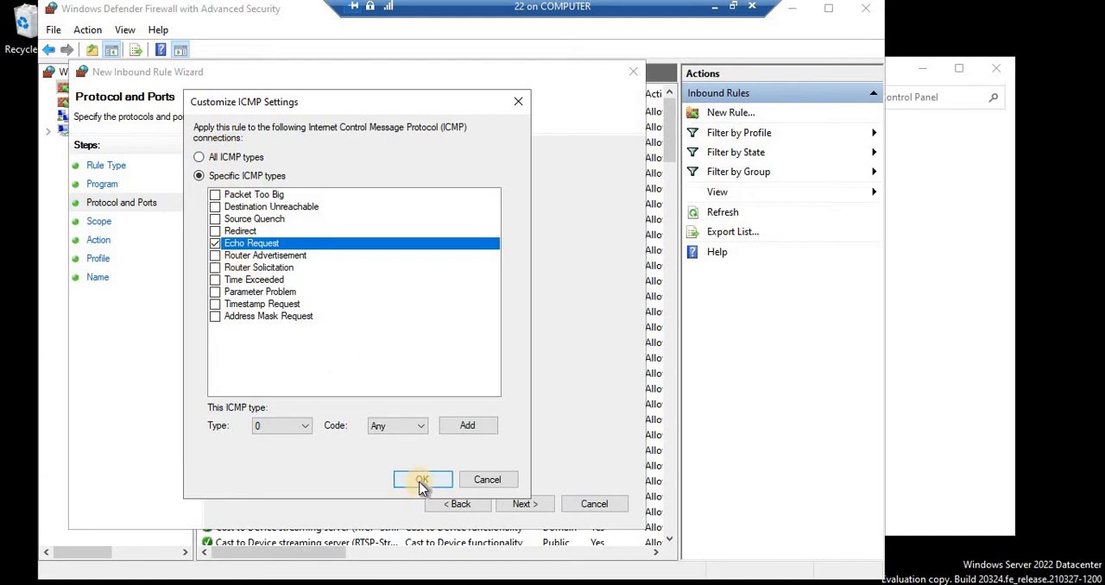
pyautogui.click(421, 480)
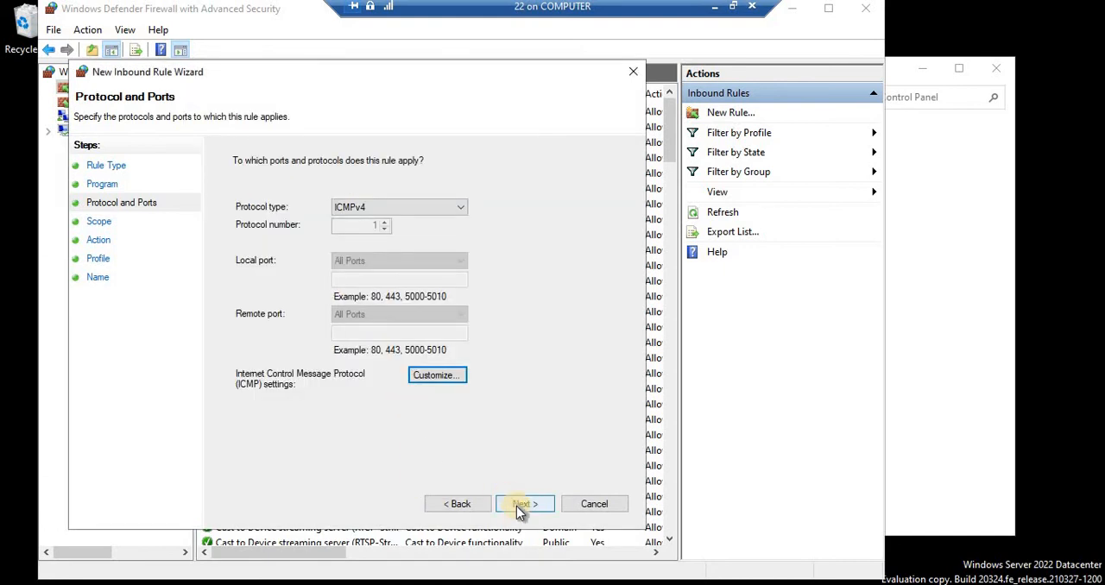
# Step: On the Scope page, limit local IP addresses to 192.168.200.200
pyautogui.click(526, 504)
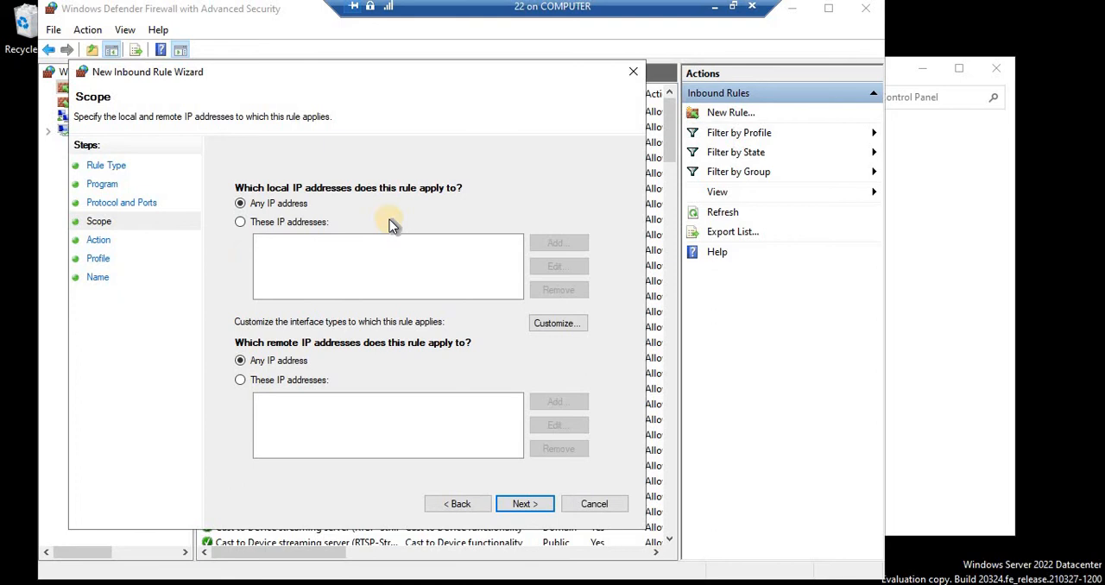
pyautogui.moveTo(377, 83)
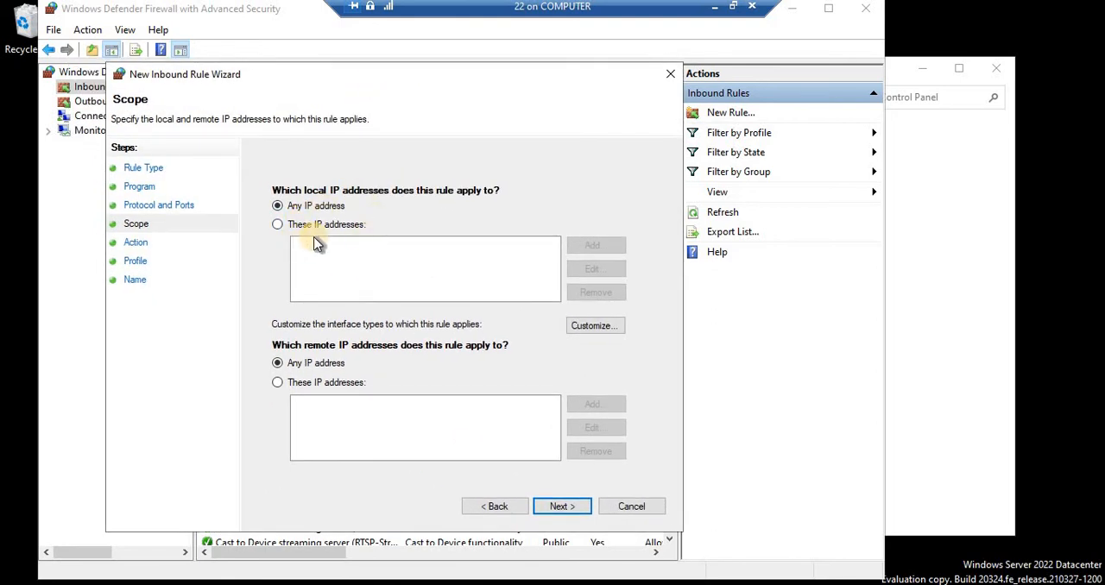
pyautogui.moveTo(359, 242)
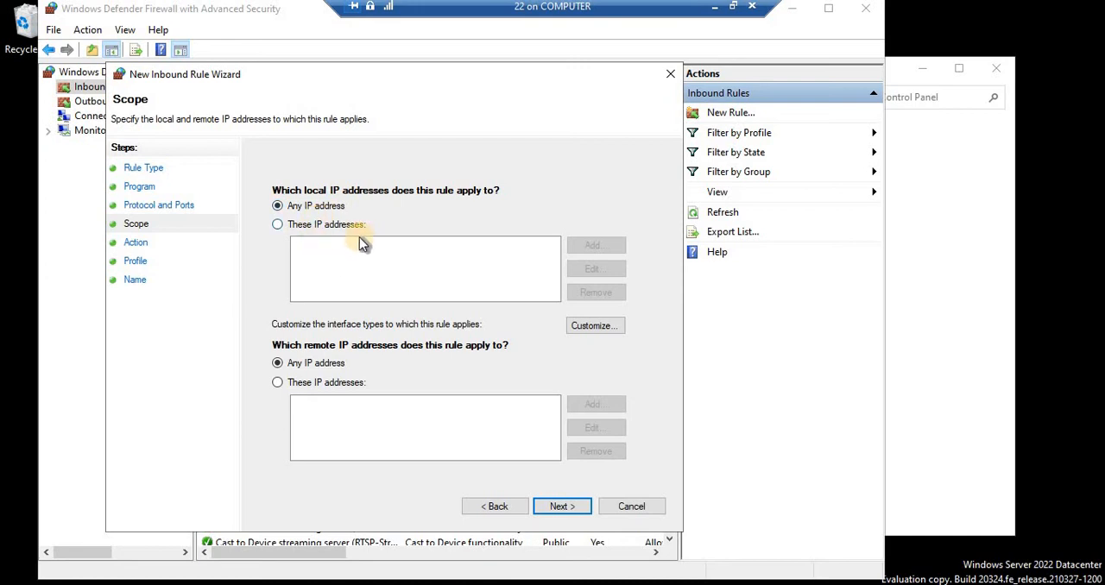
pyautogui.moveTo(302, 241)
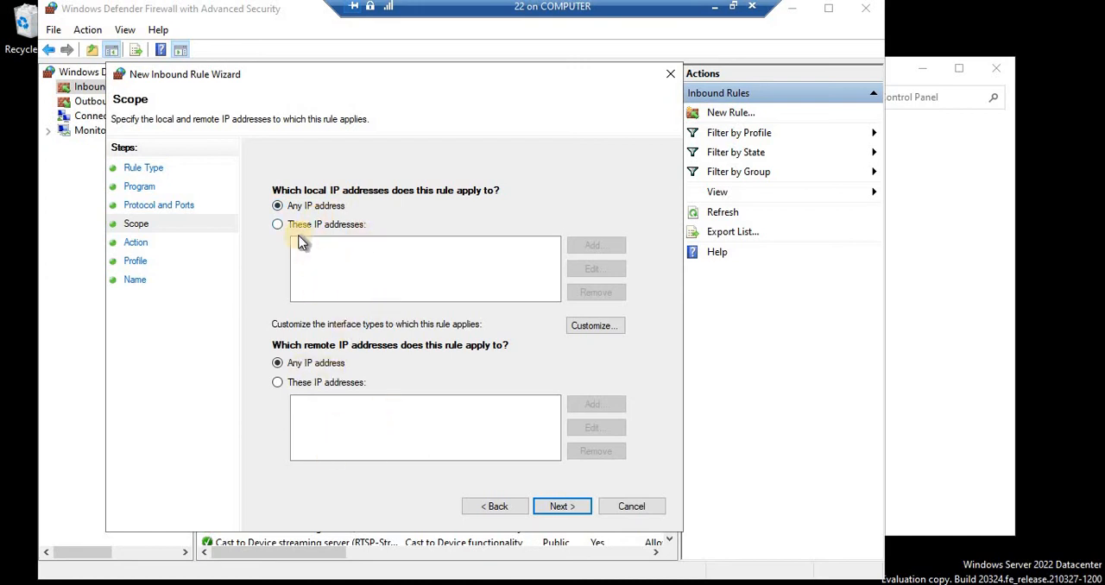
pyautogui.click(276, 225)
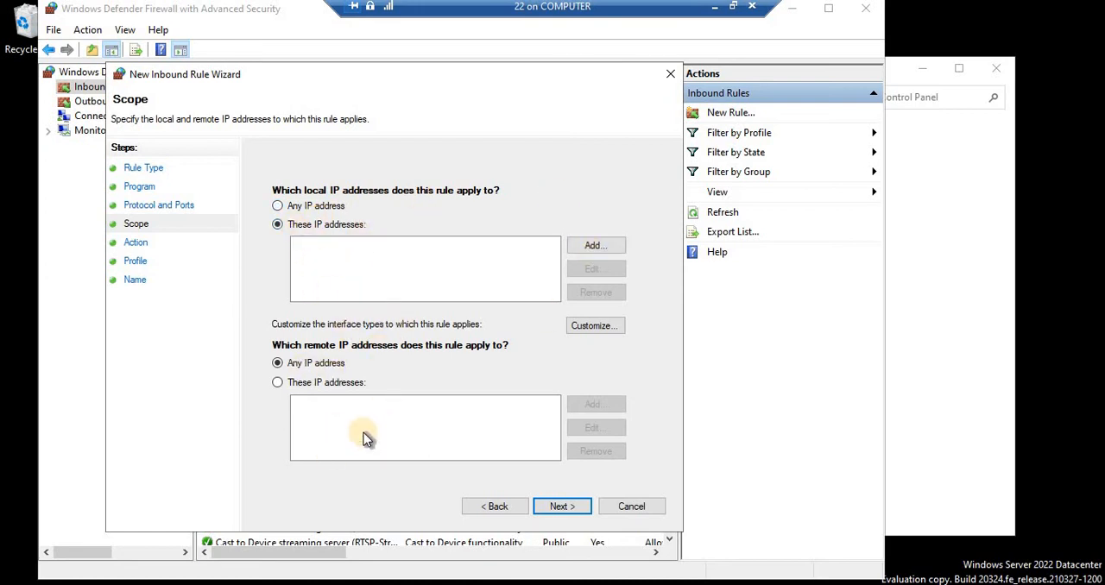
pyautogui.click(594, 245)
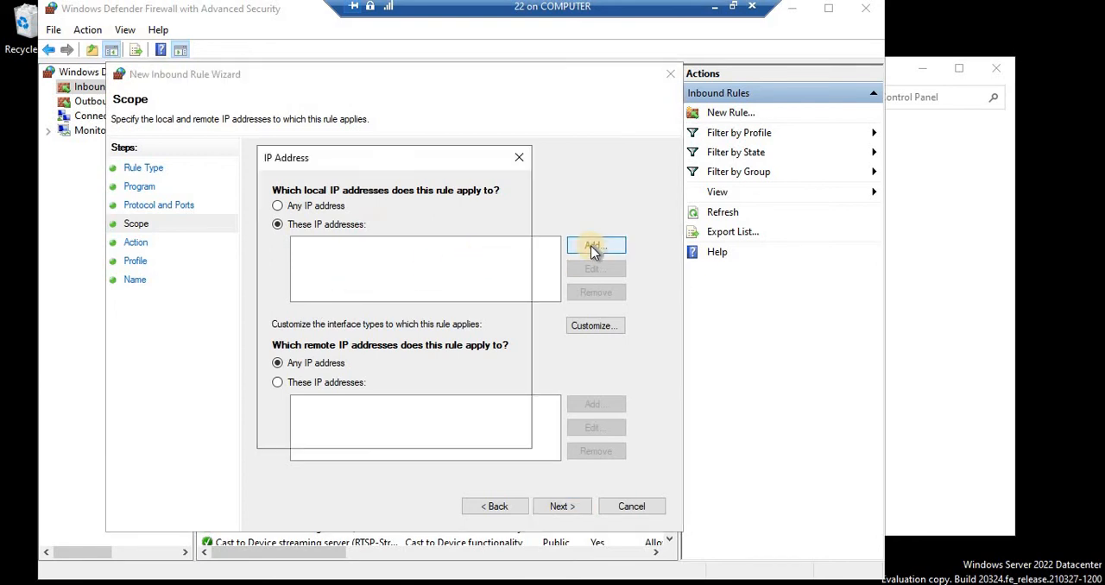
pyautogui.click(594, 245)
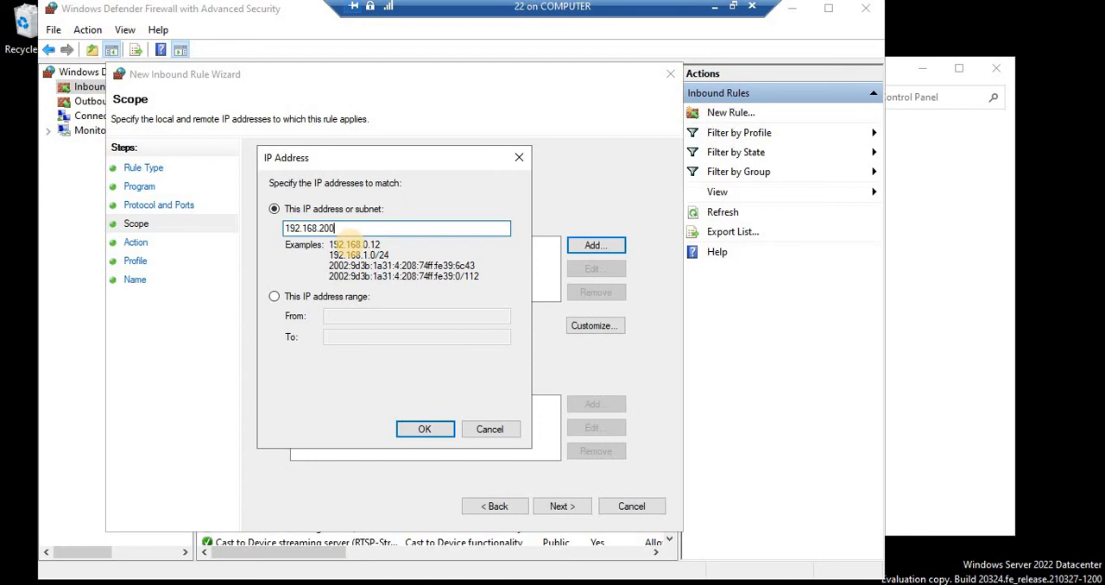
pyautogui.write('.20')
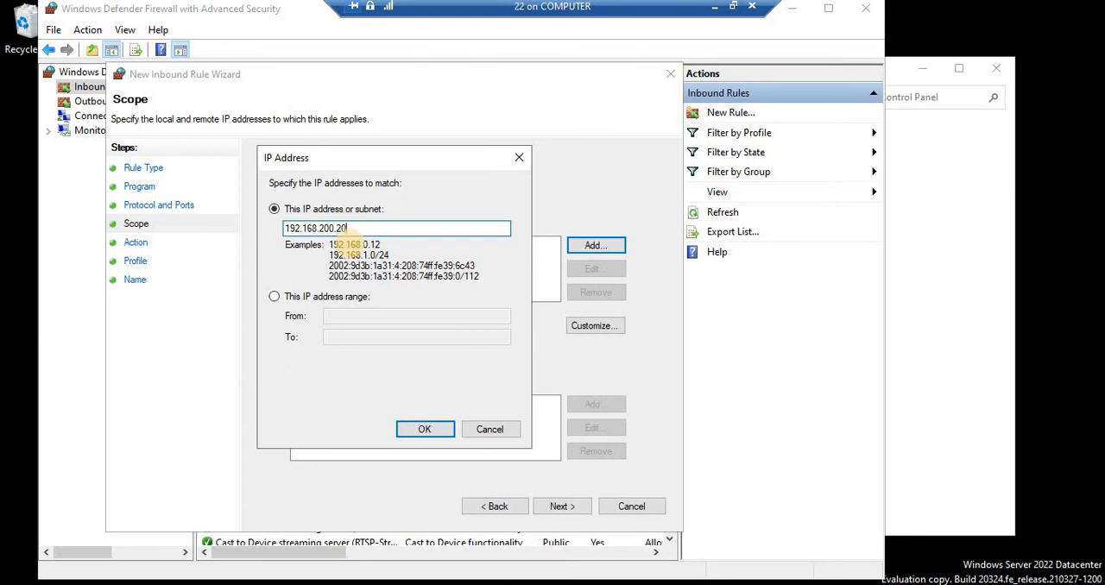
pyautogui.click(425, 428)
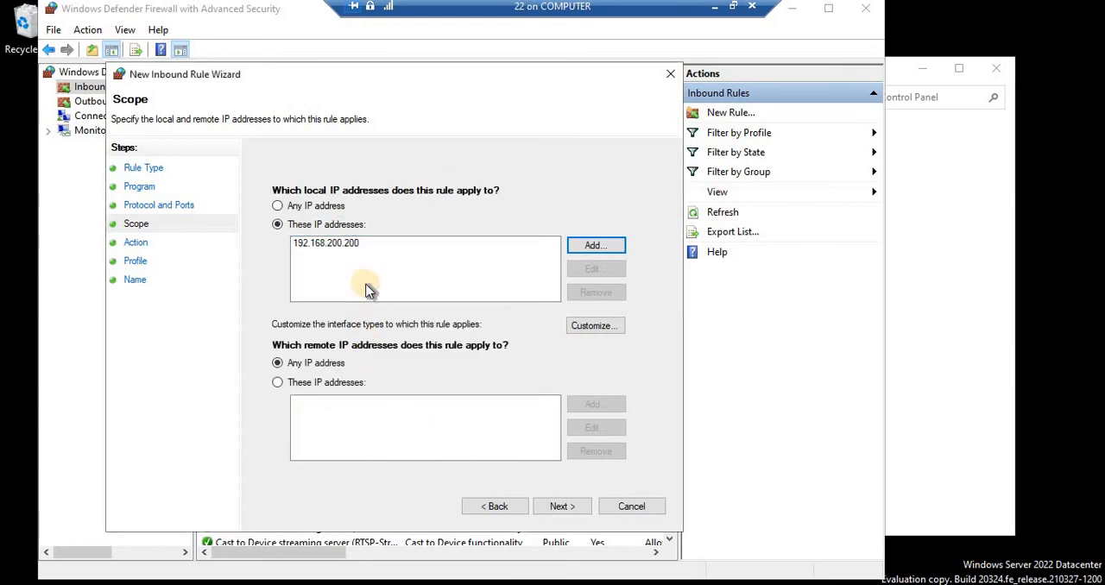
pyautogui.moveTo(348, 273)
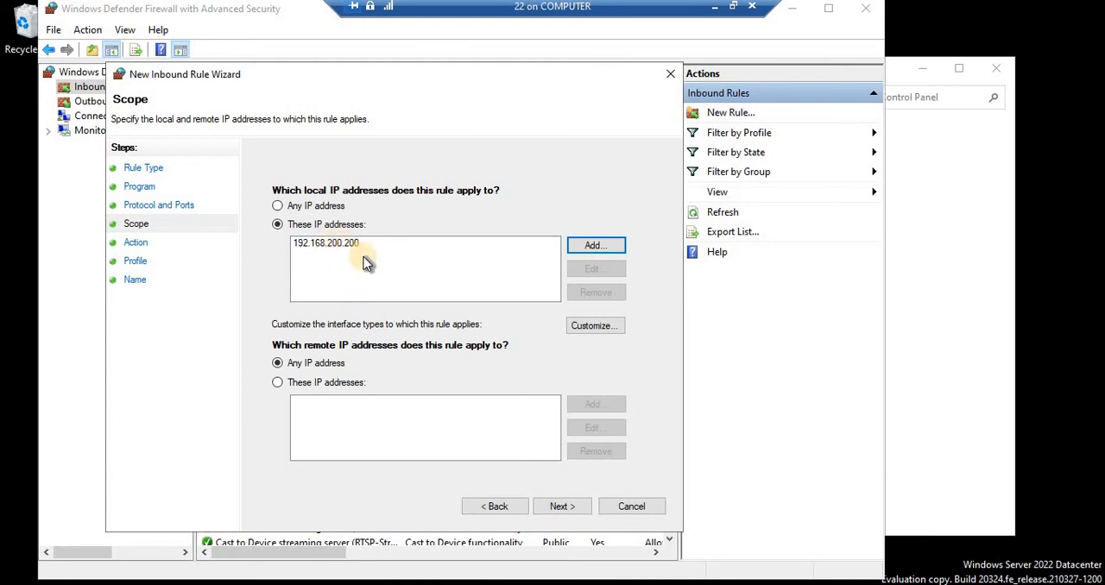
pyautogui.moveTo(308, 387)
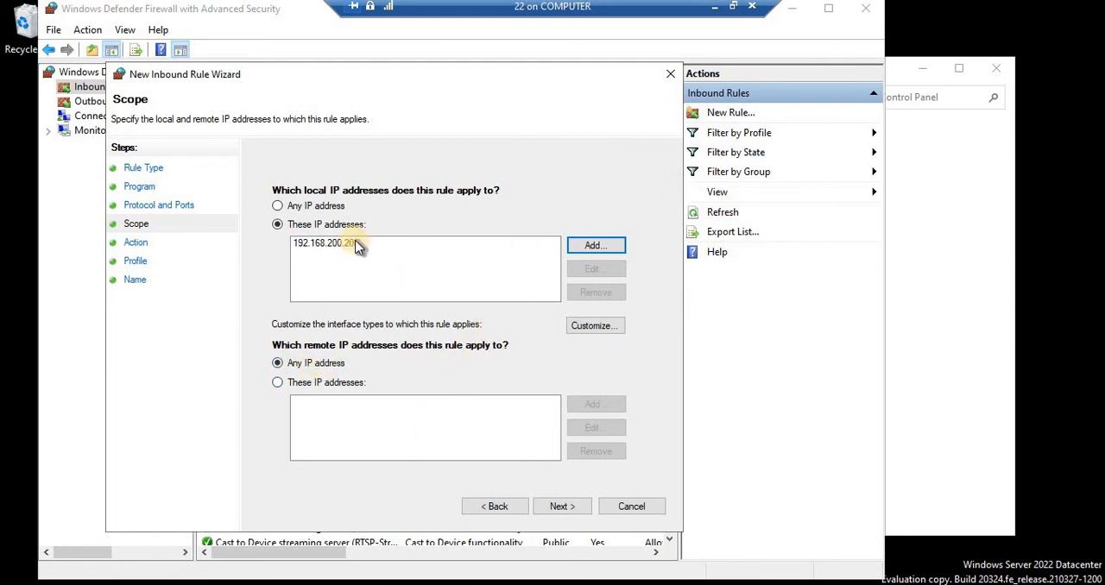
# Step: Limit remote IP addresses to 192.168.200.2 in the rule's scope
pyautogui.click(277, 384)
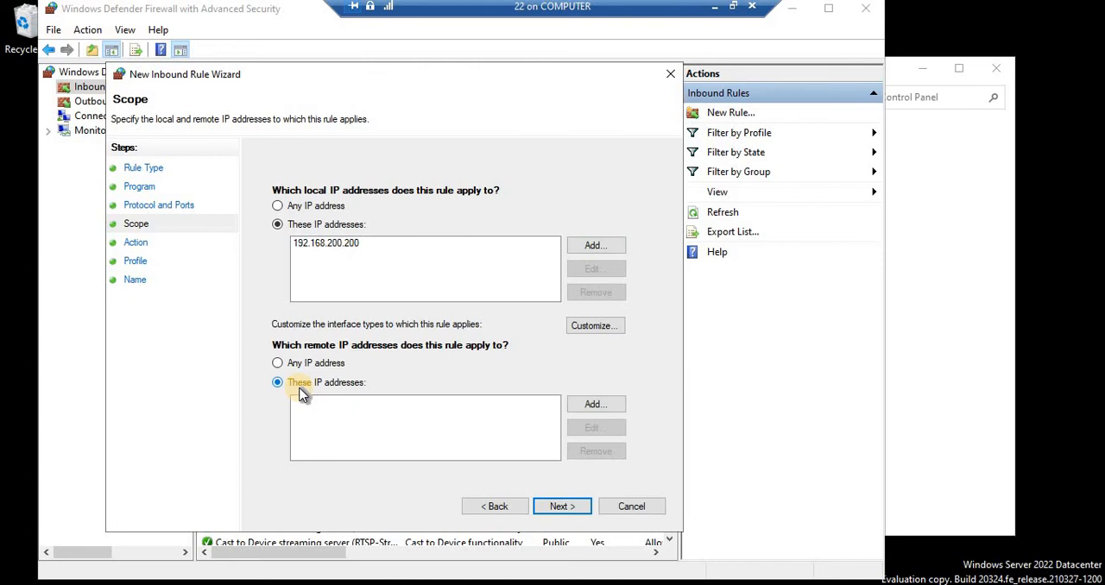
pyautogui.moveTo(387, 406)
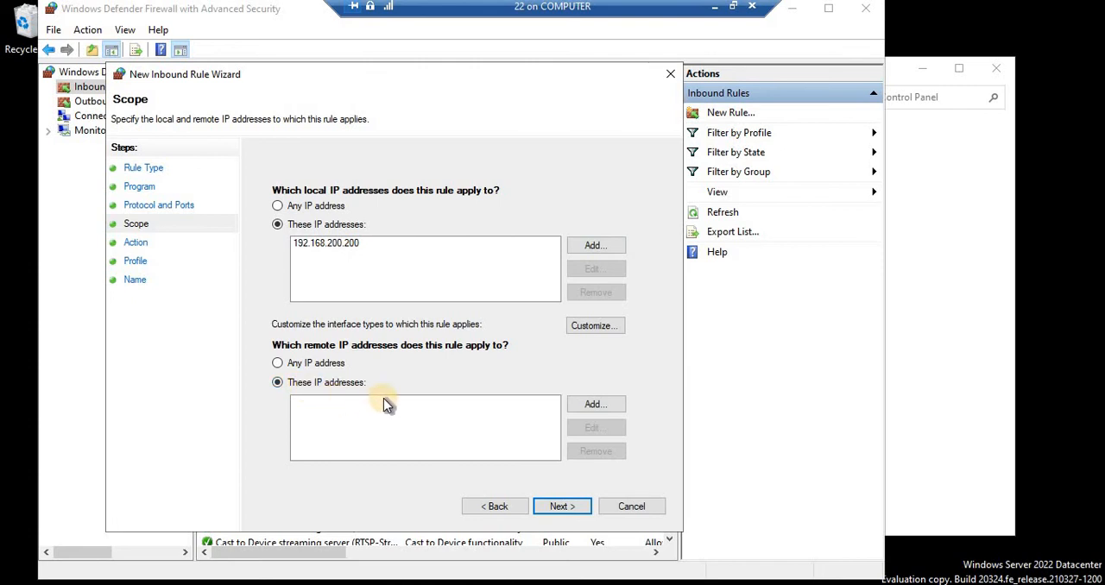
pyautogui.moveTo(394, 403)
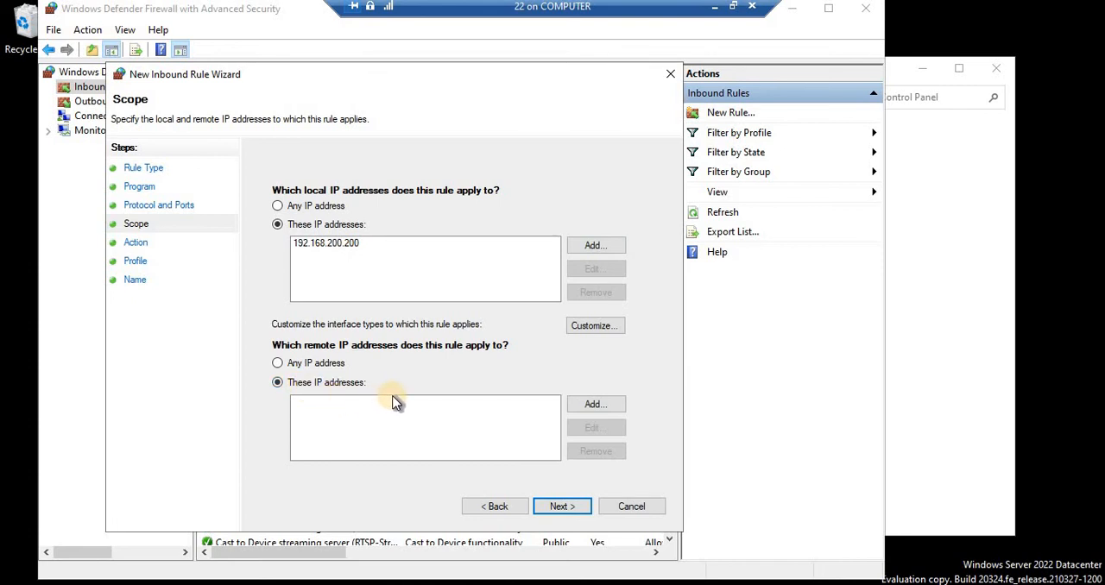
pyautogui.click(594, 404)
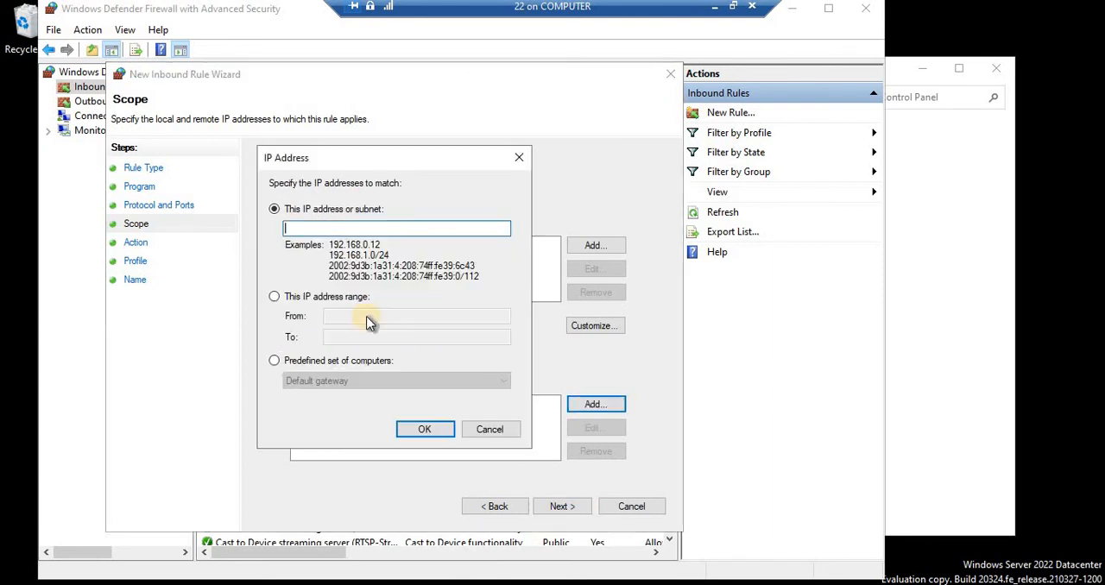
pyautogui.write('192.1682')
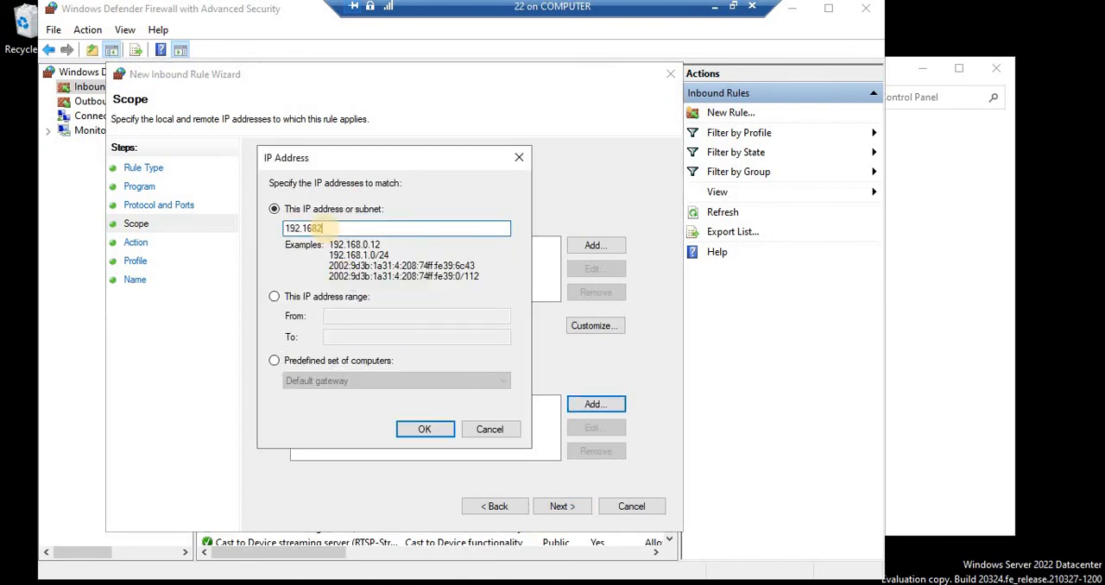
pyautogui.press('BackSpace')
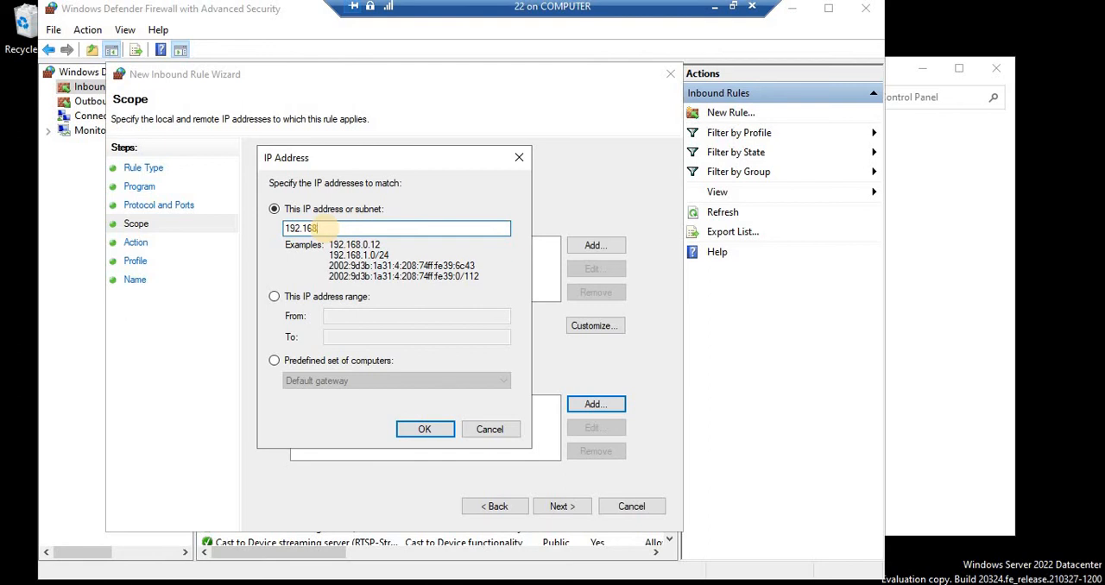
pyautogui.write('.200.2')
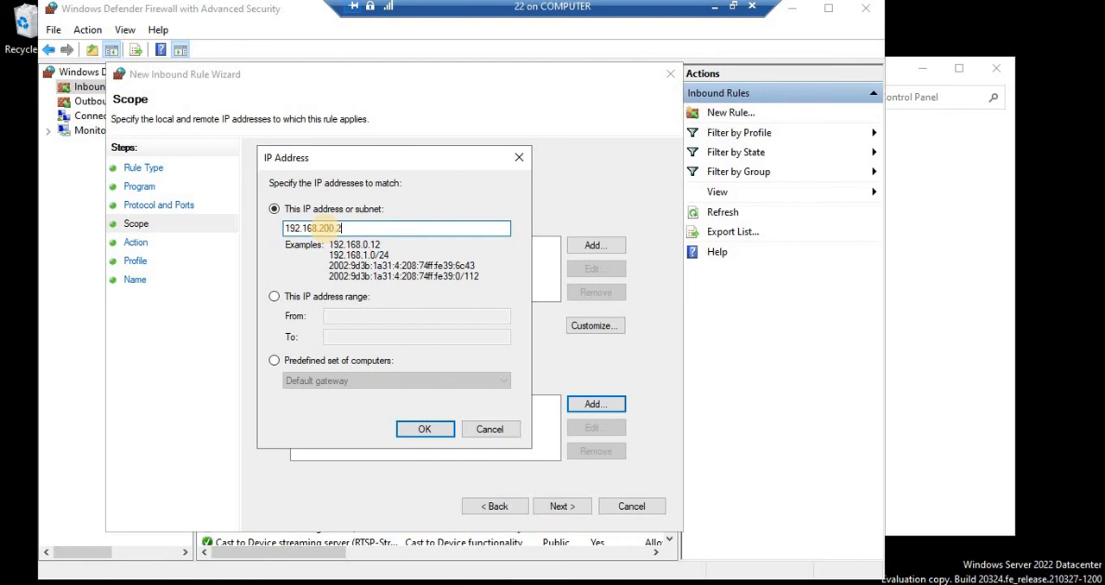
pyautogui.click(425, 428)
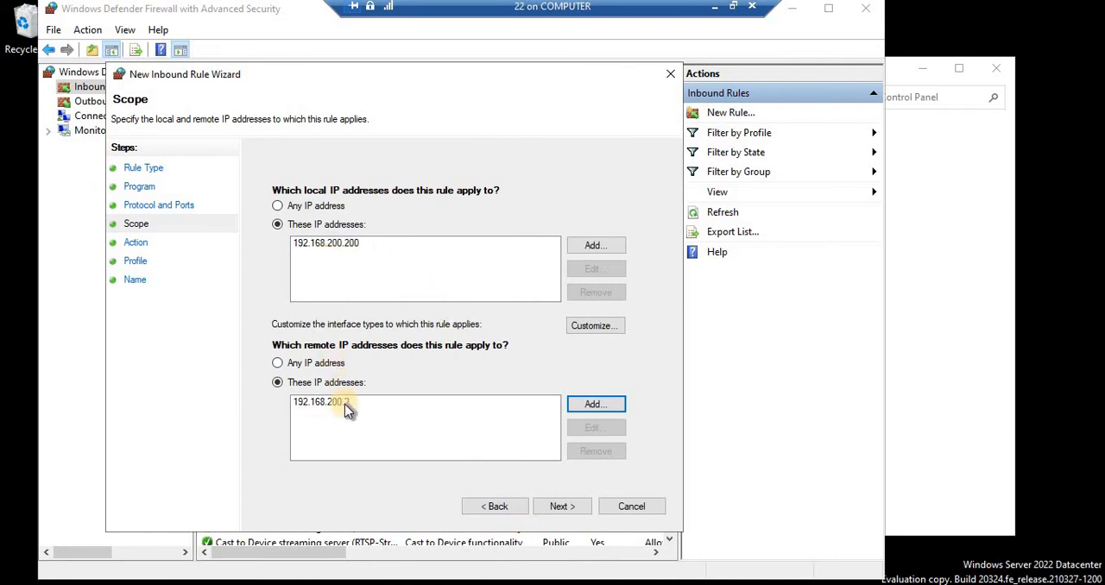
pyautogui.click(561, 506)
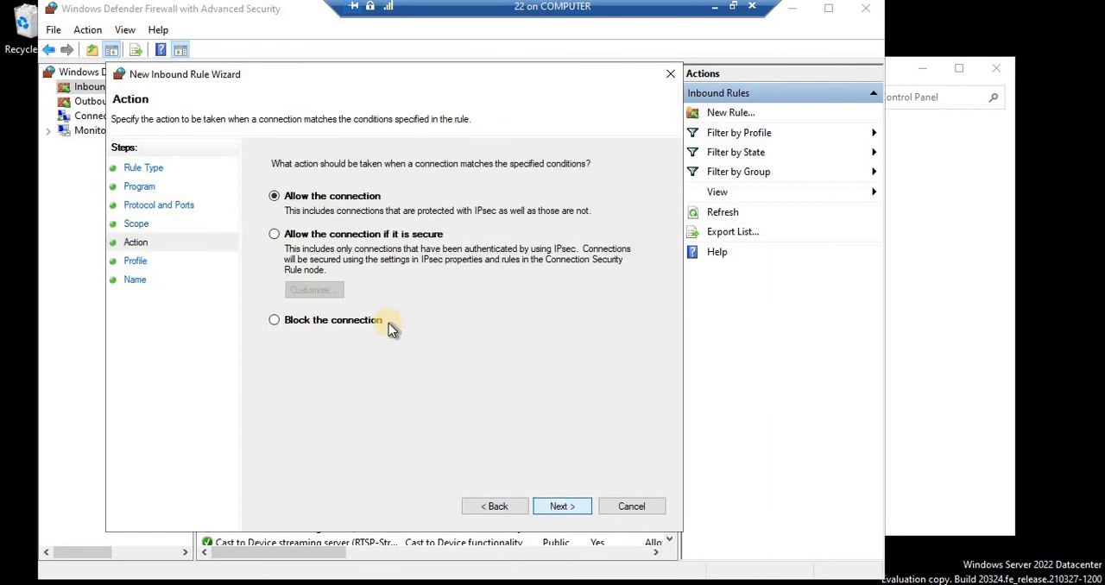
pyautogui.click(273, 321)
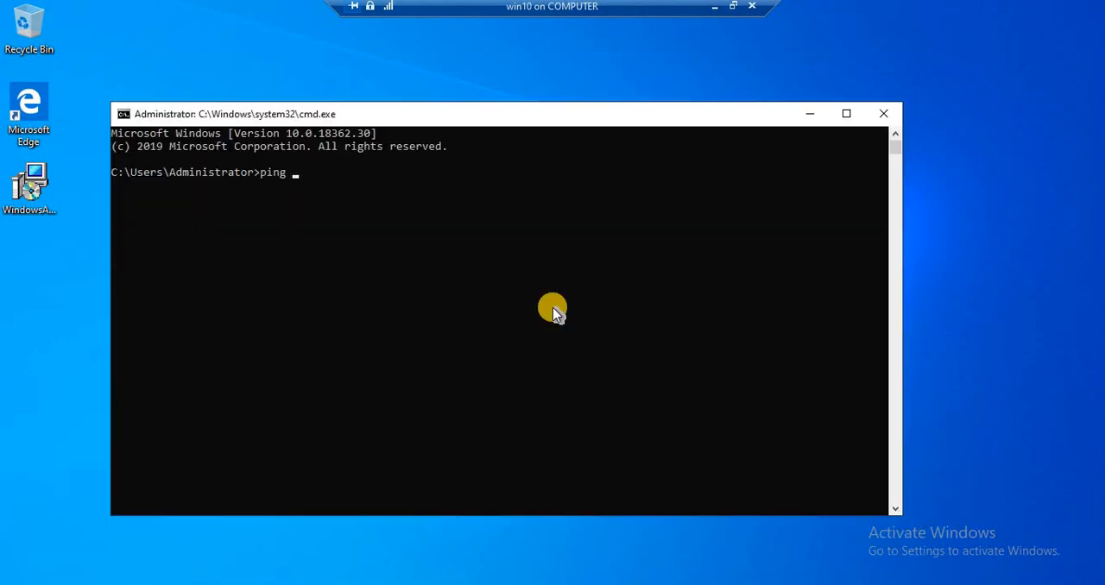
pyautogui.write('192.168.2')
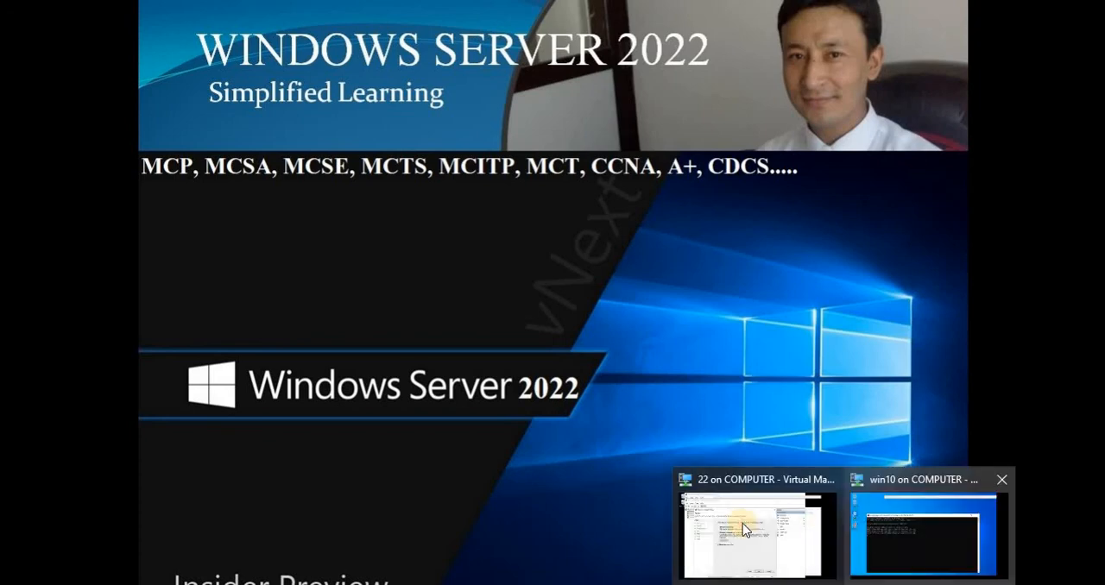
pyautogui.click(756, 534)
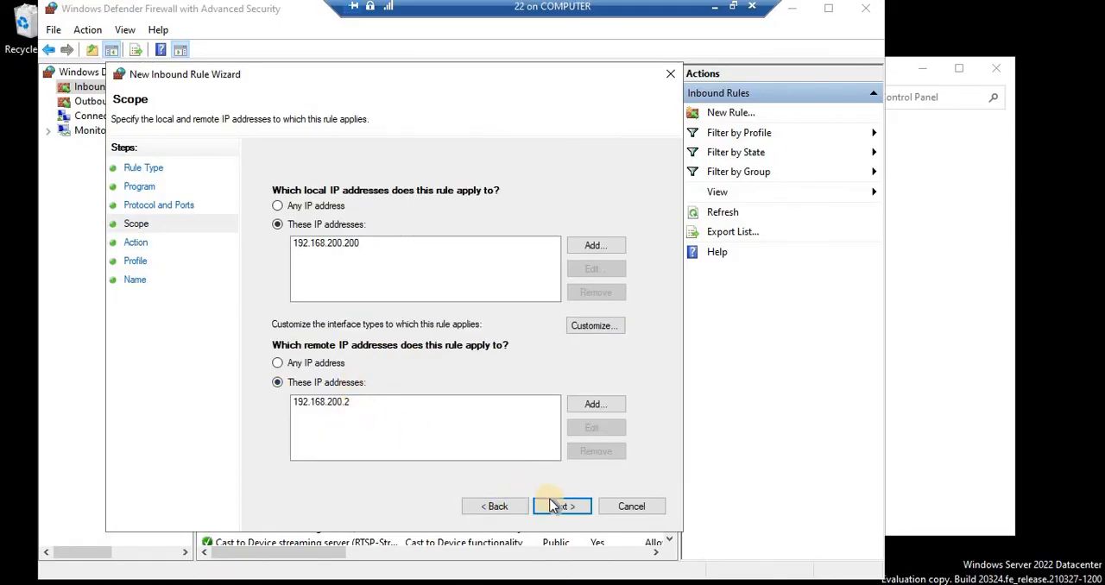
# Step: Keep Block the connection and all three profiles checked, advancing to the Name page
pyautogui.click(561, 506)
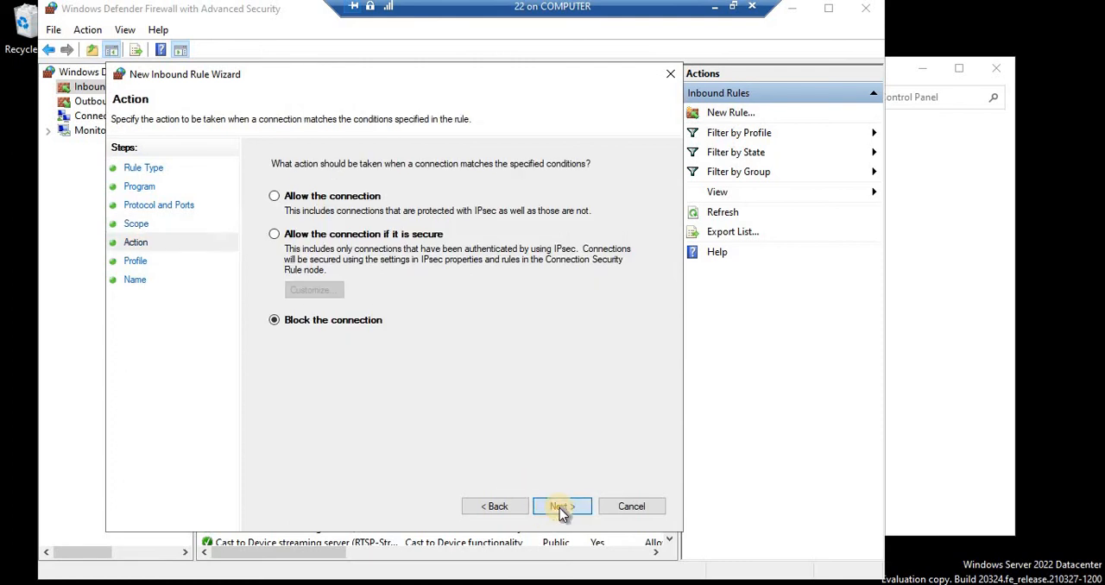
pyautogui.click(561, 506)
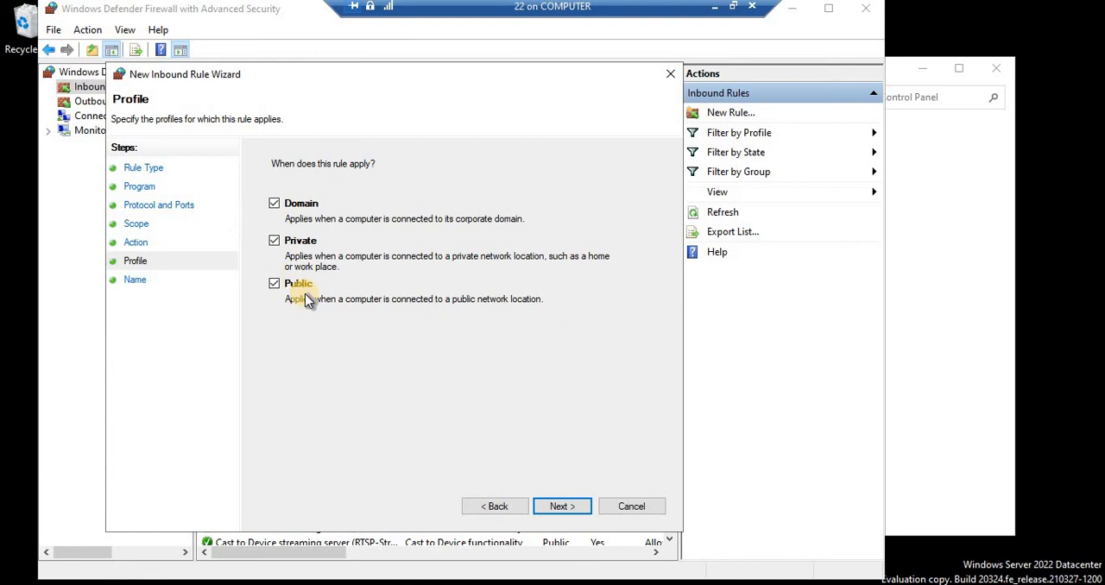
pyautogui.click(561, 506)
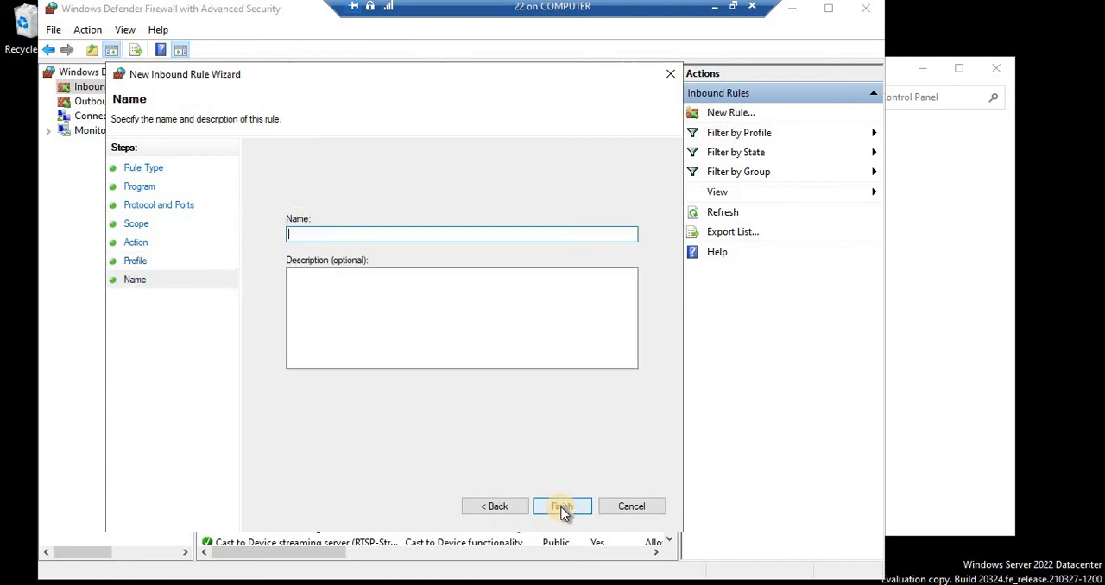
pyautogui.moveTo(510, 456)
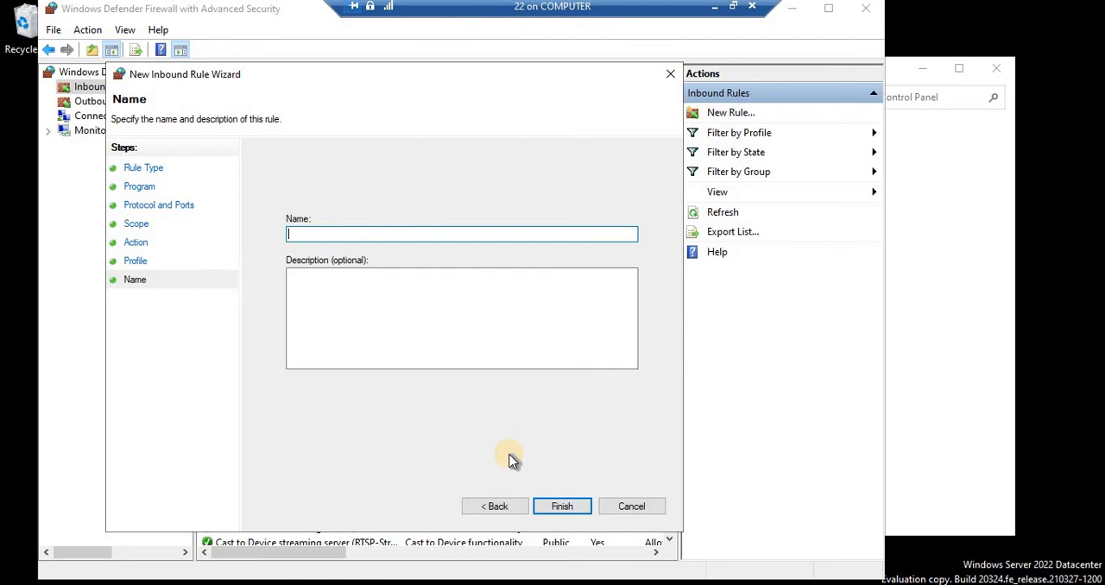
# Step: Name the rule 'block ping from 192.168.200.2' and finish, adding it to Inbound Rules
pyautogui.write('block ping from')
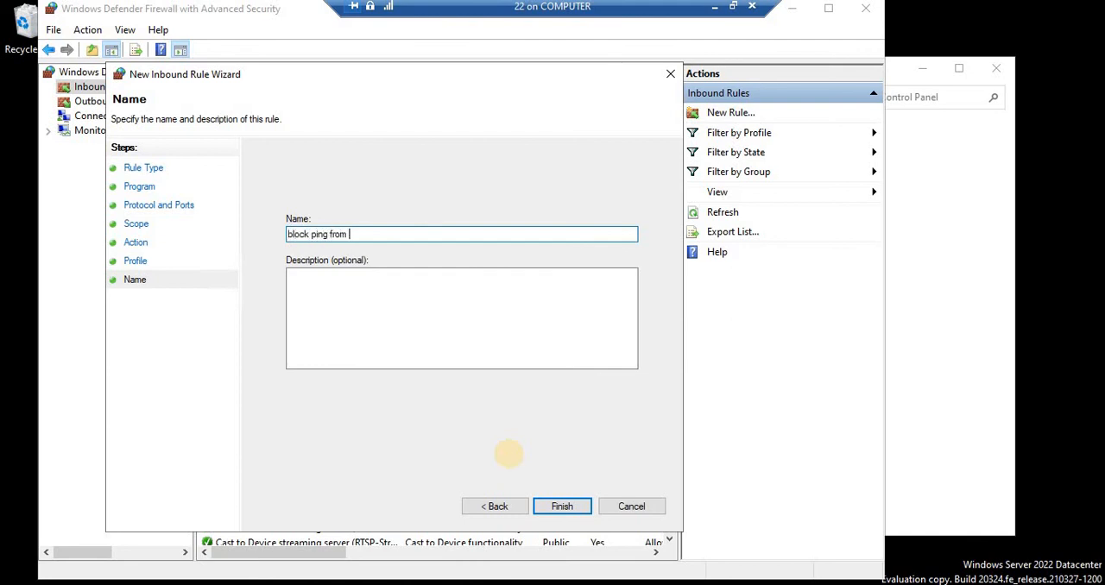
pyautogui.write('192.168.')
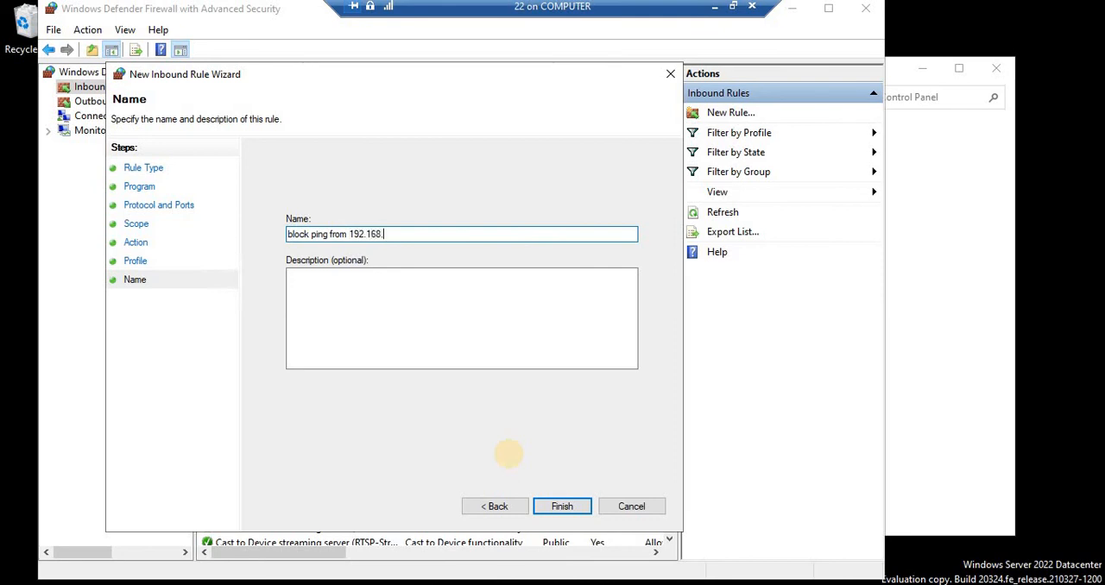
pyautogui.write('200.2')
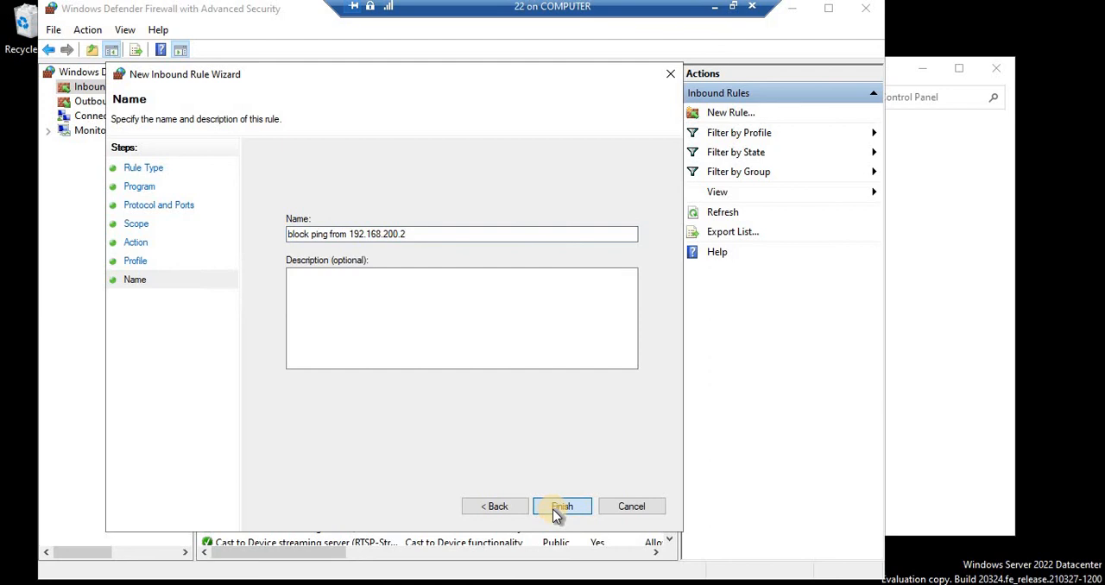
pyautogui.click(562, 506)
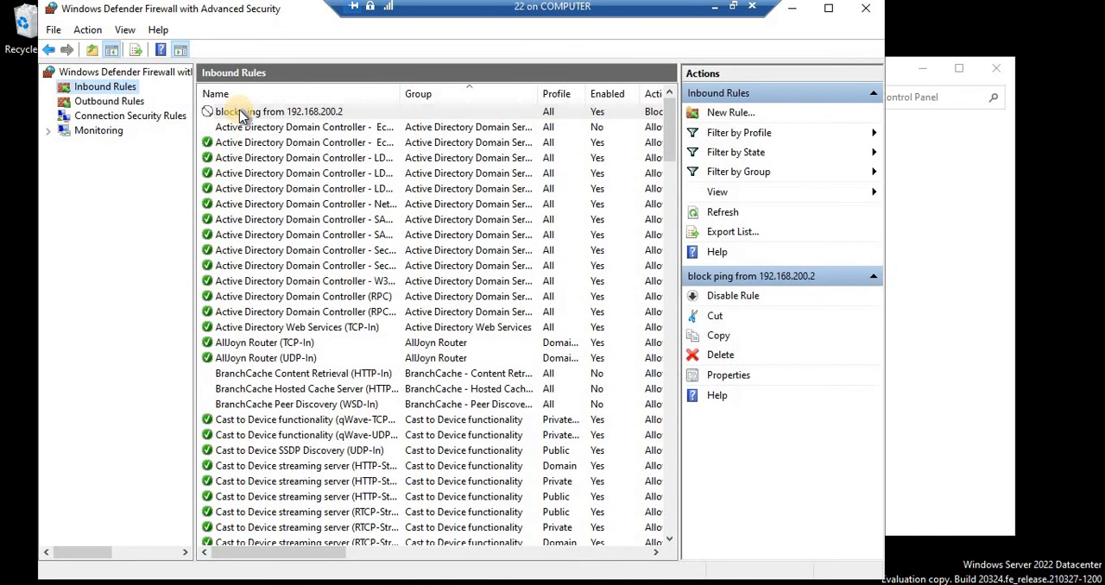
# Step: Select the new block ping rule to confirm it is enabled, then minimise the server VM
pyautogui.click(277, 110)
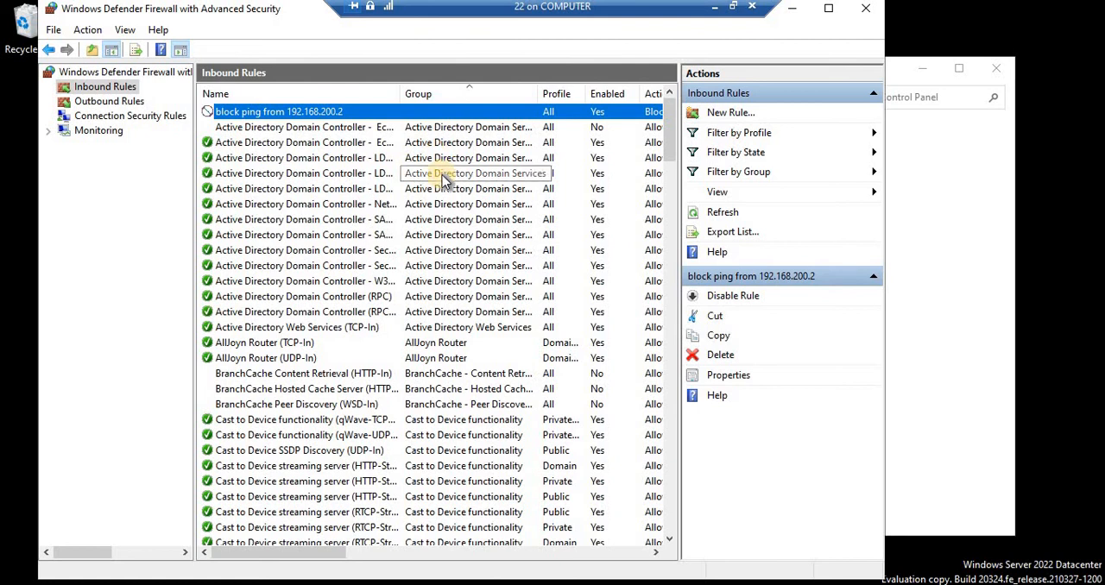
pyautogui.moveTo(729, 62)
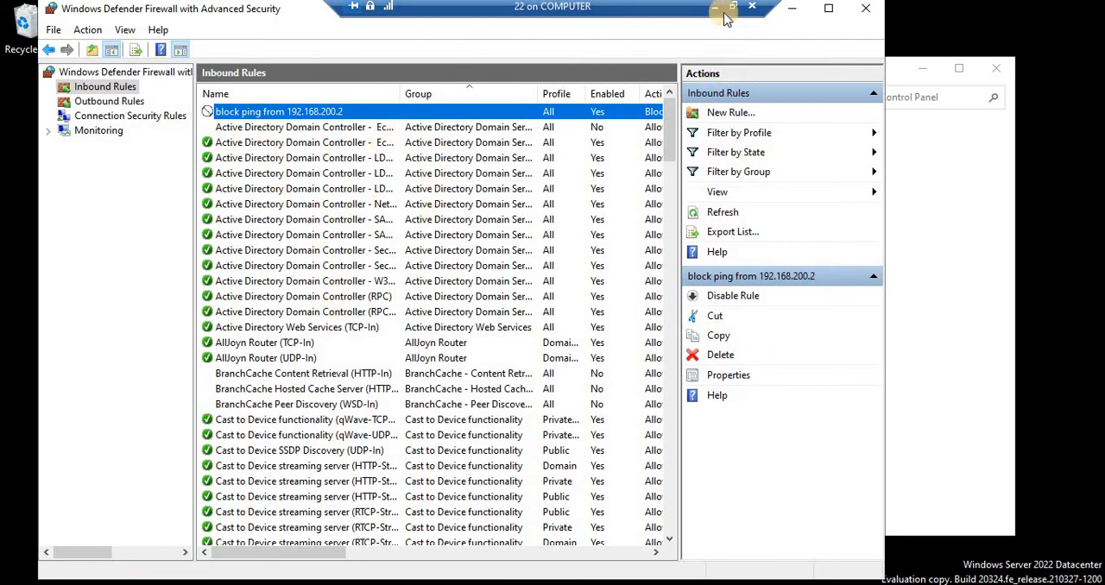
pyautogui.click(718, 7)
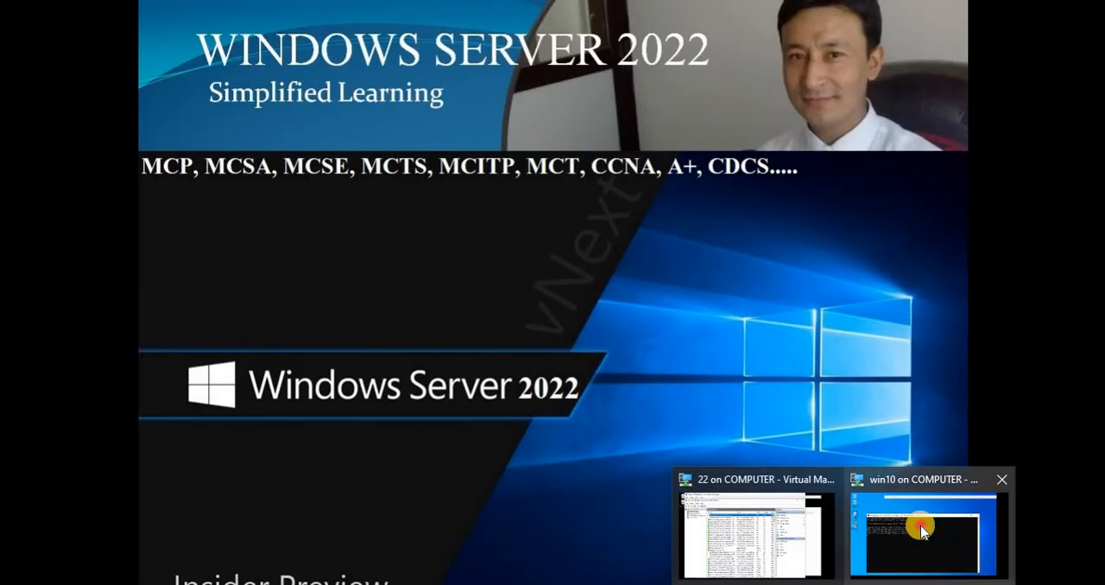
# Step: Switch to the Windows 10 client where ping 192.168.200.200 shows 'Request timed out.'
pyautogui.click(922, 532)
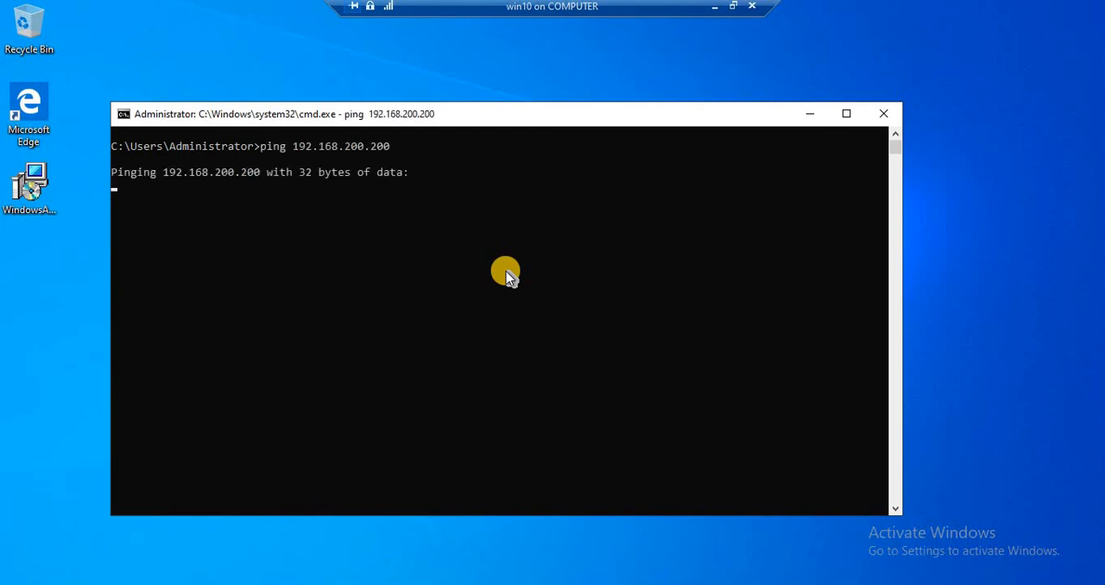
pyautogui.moveTo(560, 310)
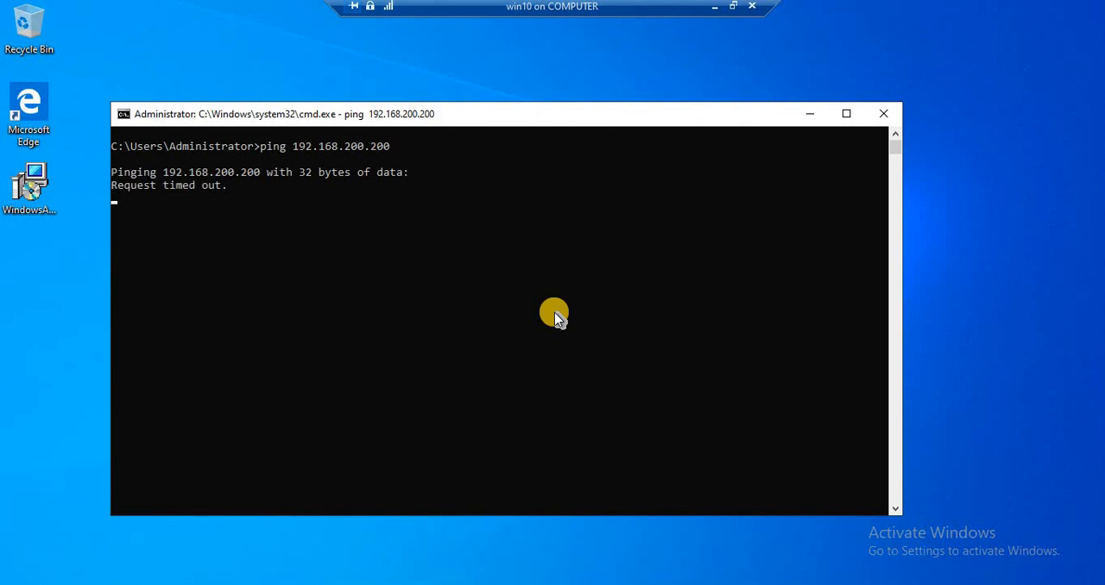
pyautogui.moveTo(549, 309)
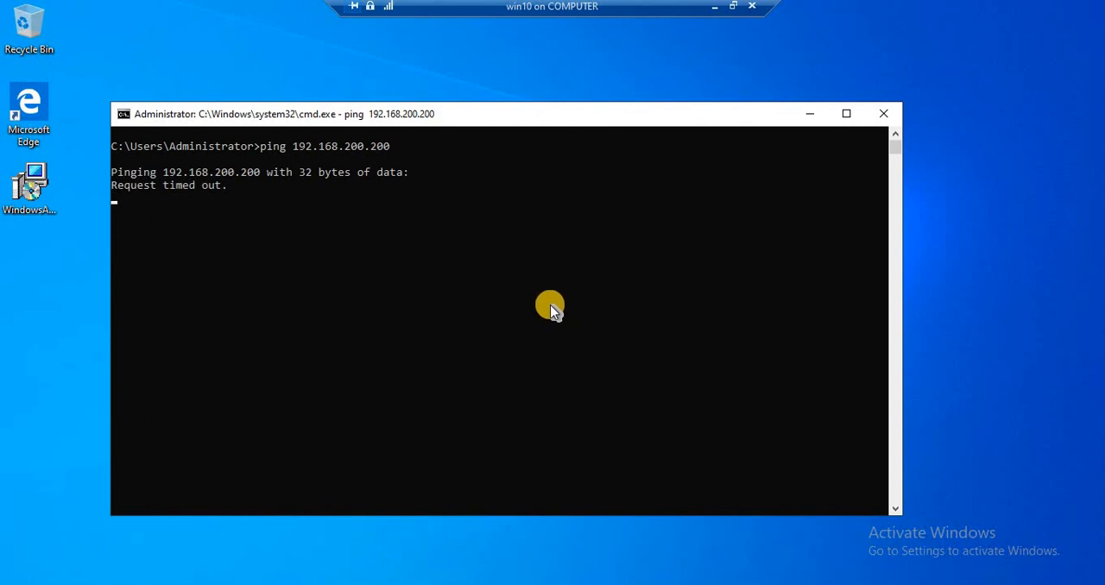
pyautogui.moveTo(525, 156)
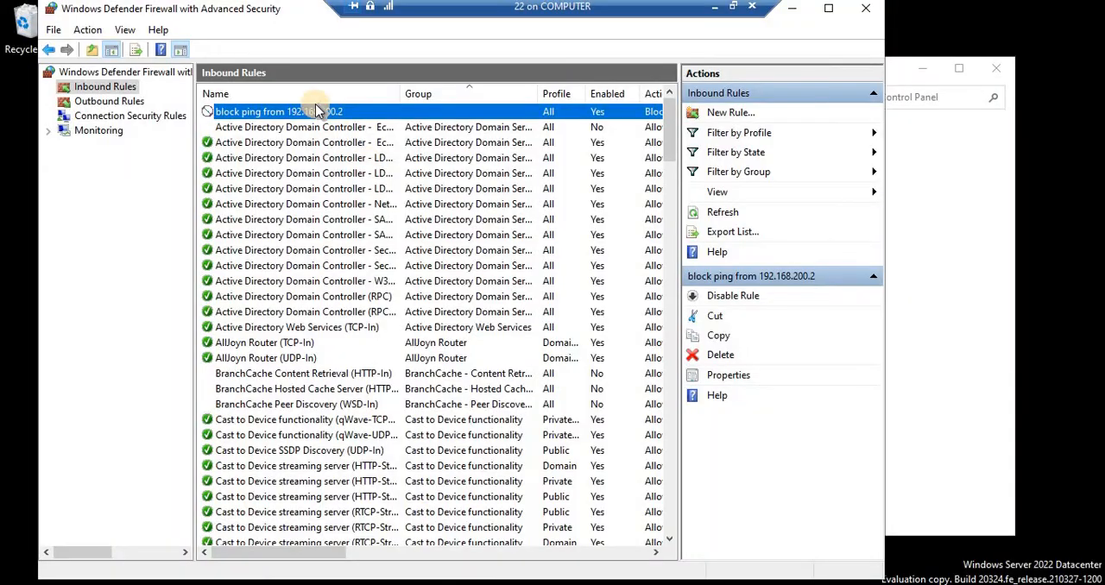
# Step: Minimise the server VM window to reveal the host desktop after confirming the ping times out
pyautogui.click(732, 295)
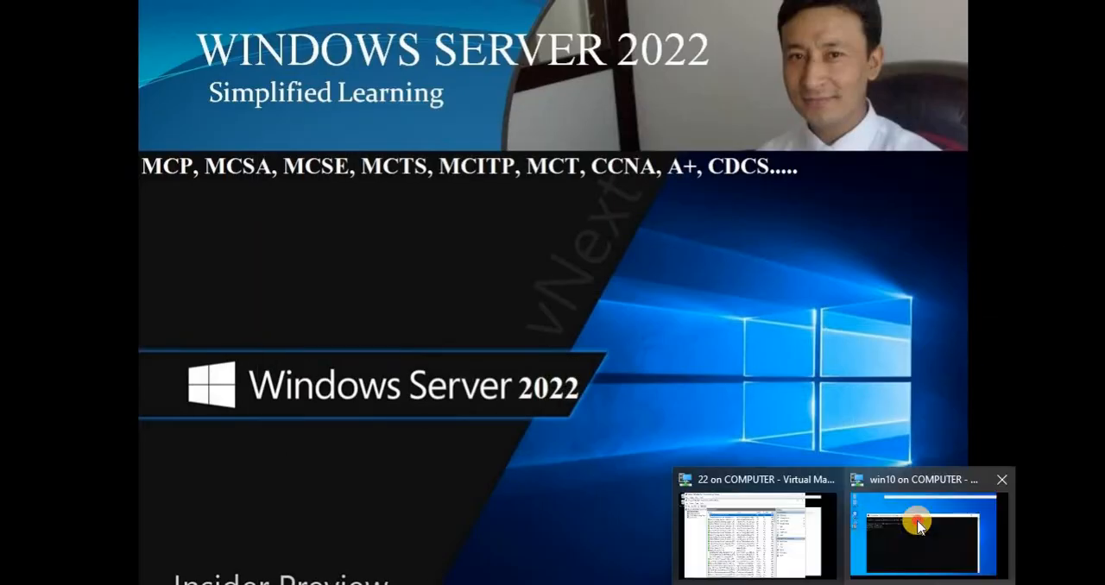
pyautogui.click(922, 532)
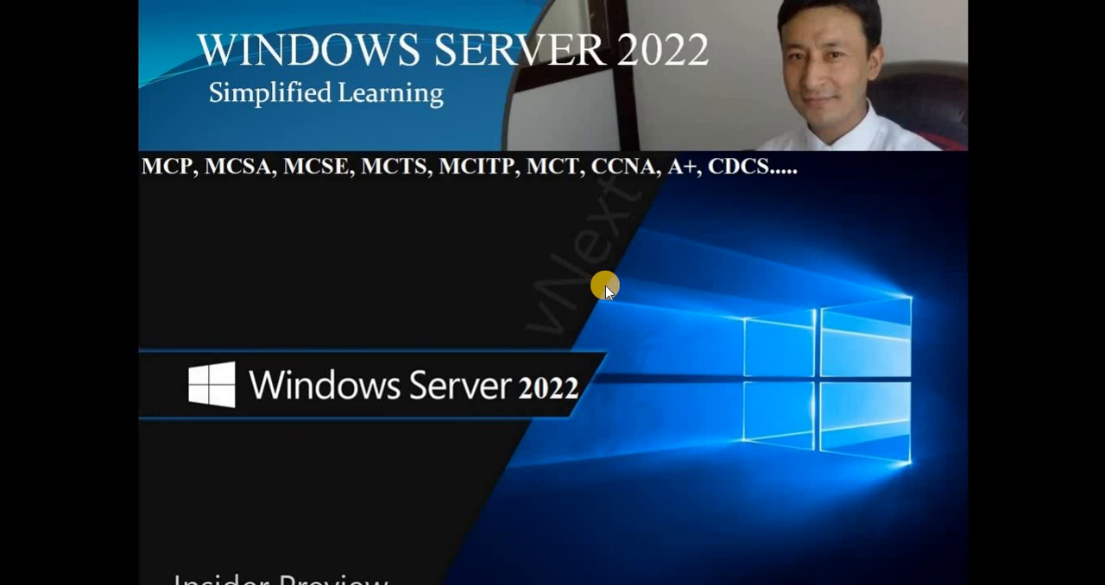
pyautogui.moveTo(594, 257)
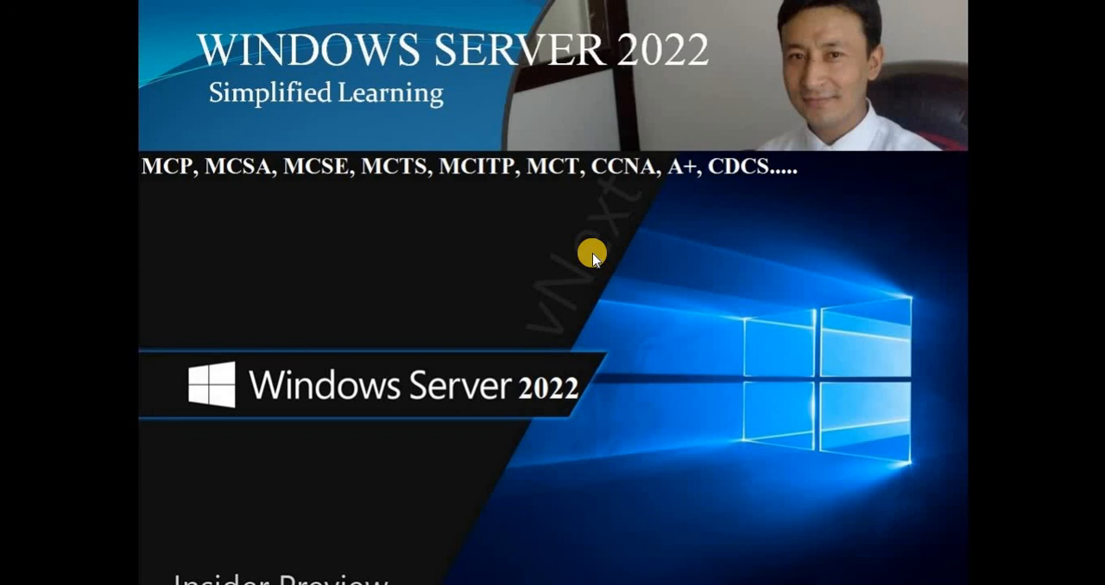
pyautogui.moveTo(667, 349)
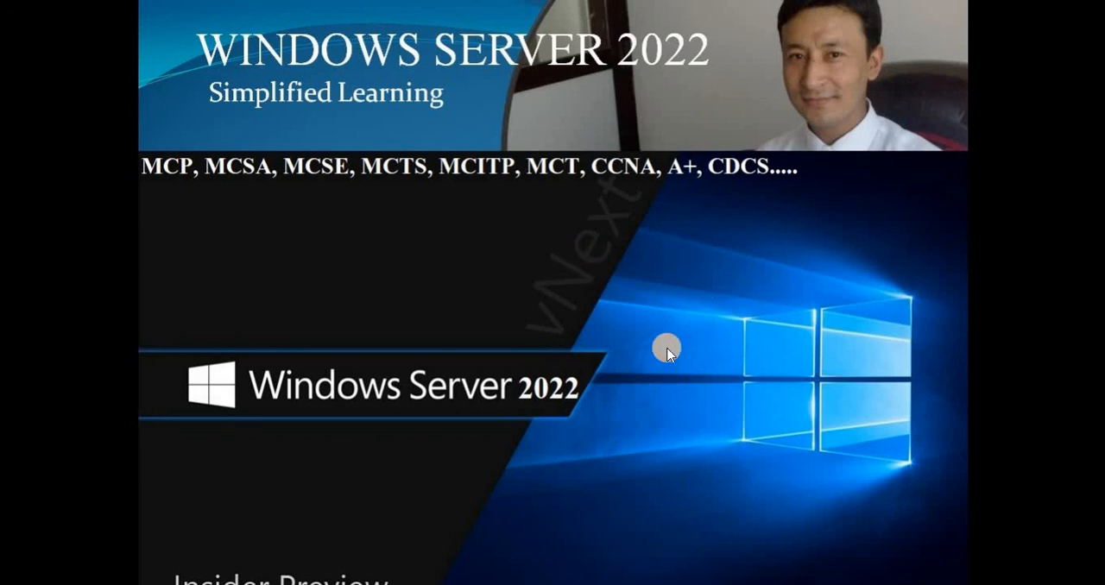
pyautogui.moveTo(657, 297)
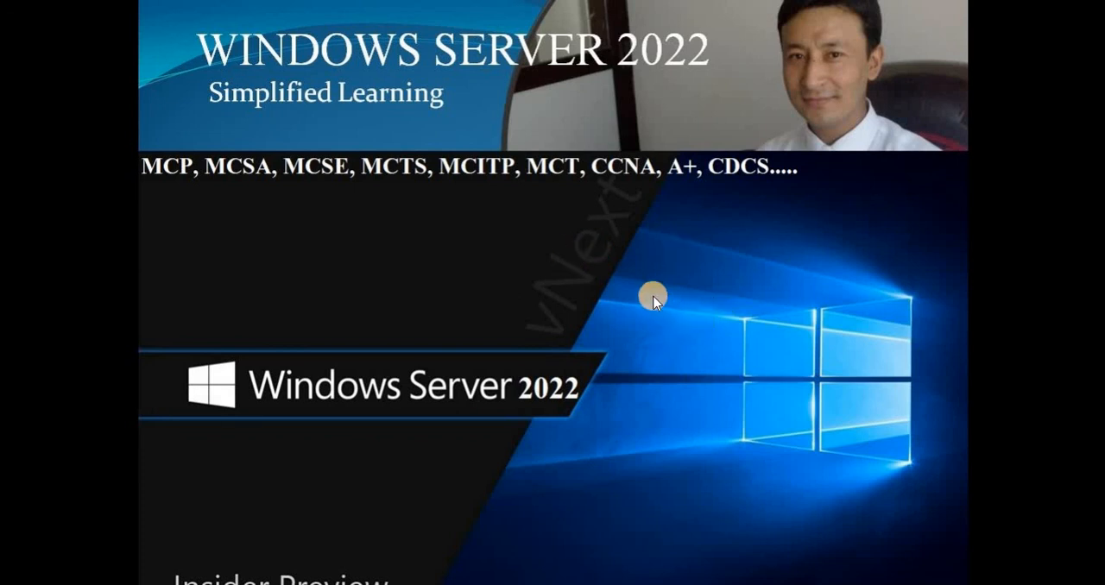
pyautogui.moveTo(553, 267)
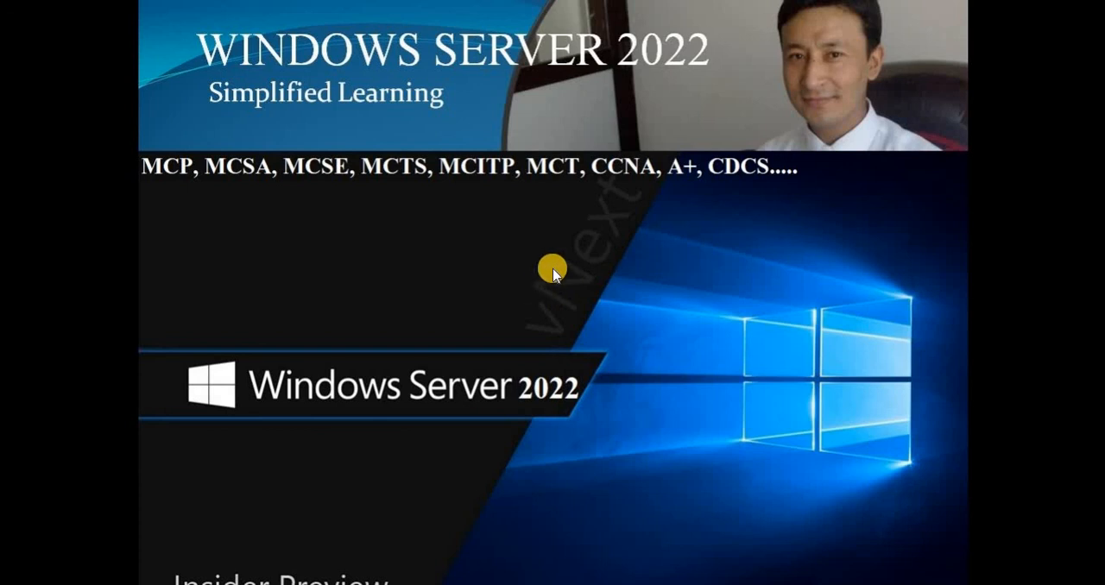
pyautogui.moveTo(689, 245)
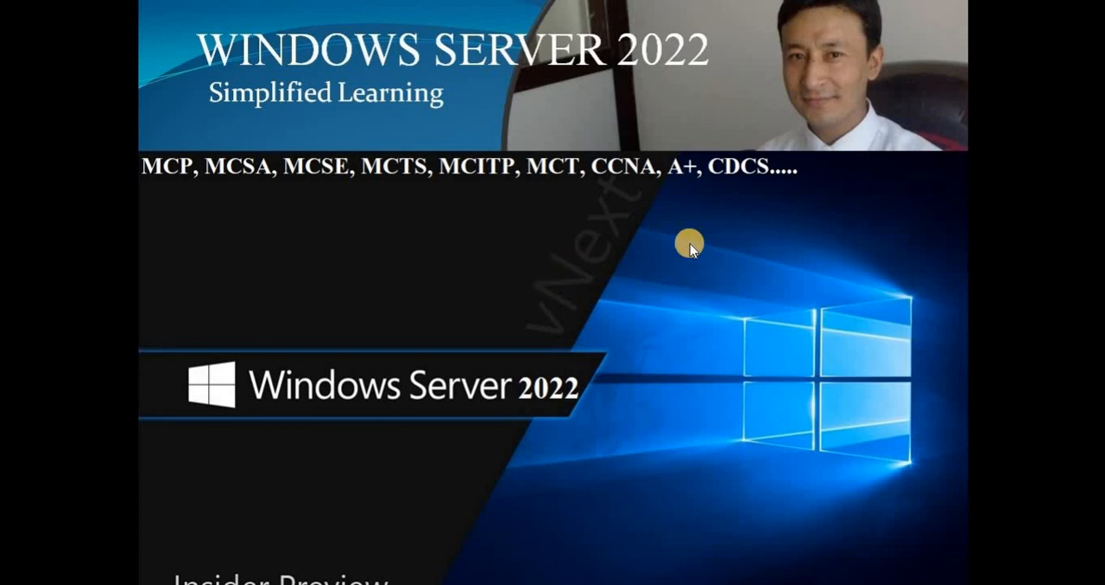
pyautogui.moveTo(694, 216)
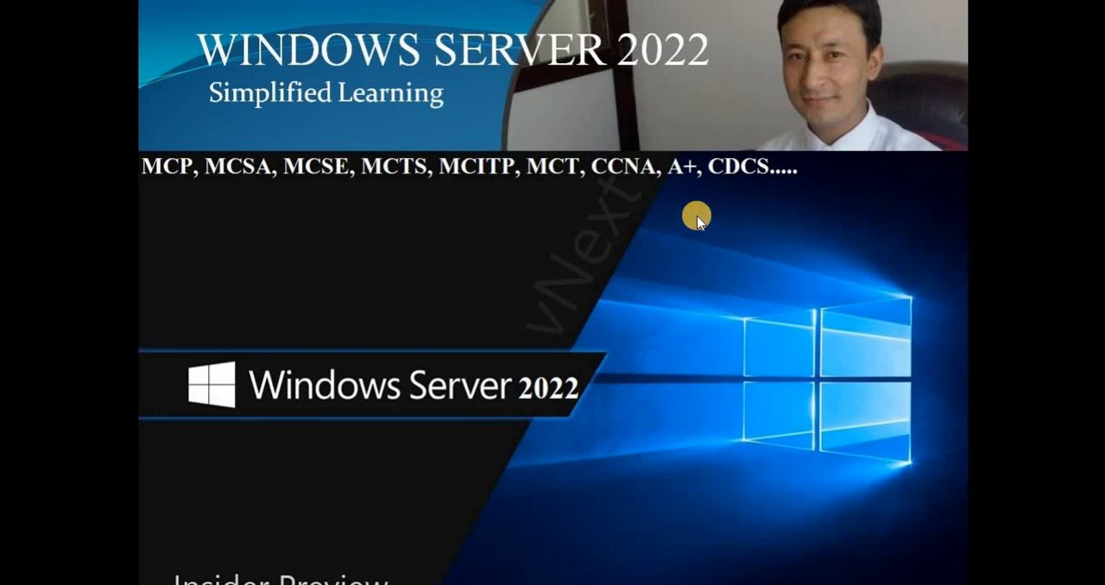
pyautogui.moveTo(659, 294)
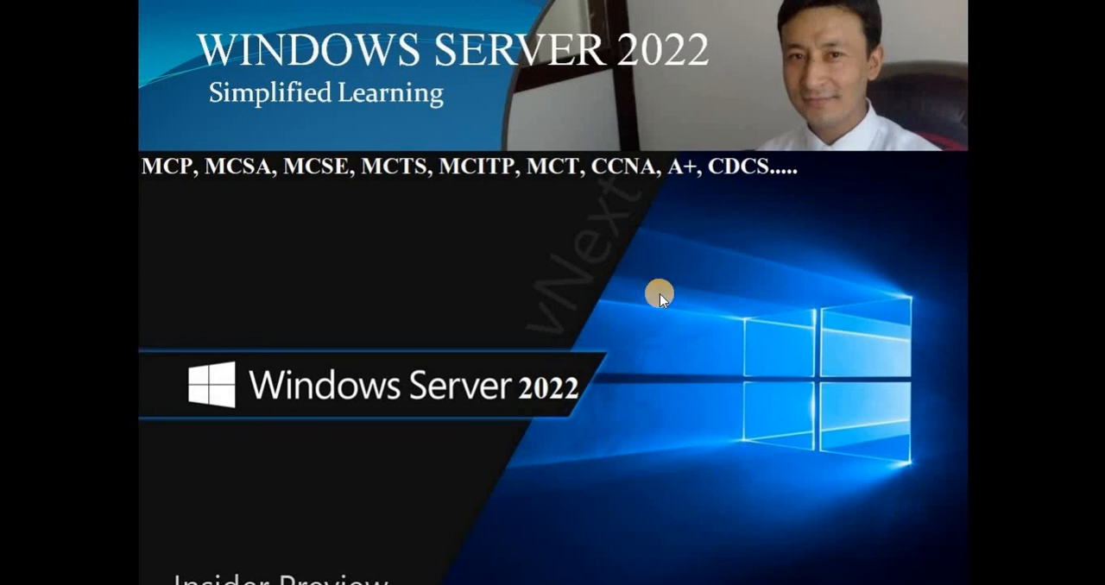
pyautogui.moveTo(665, 312)
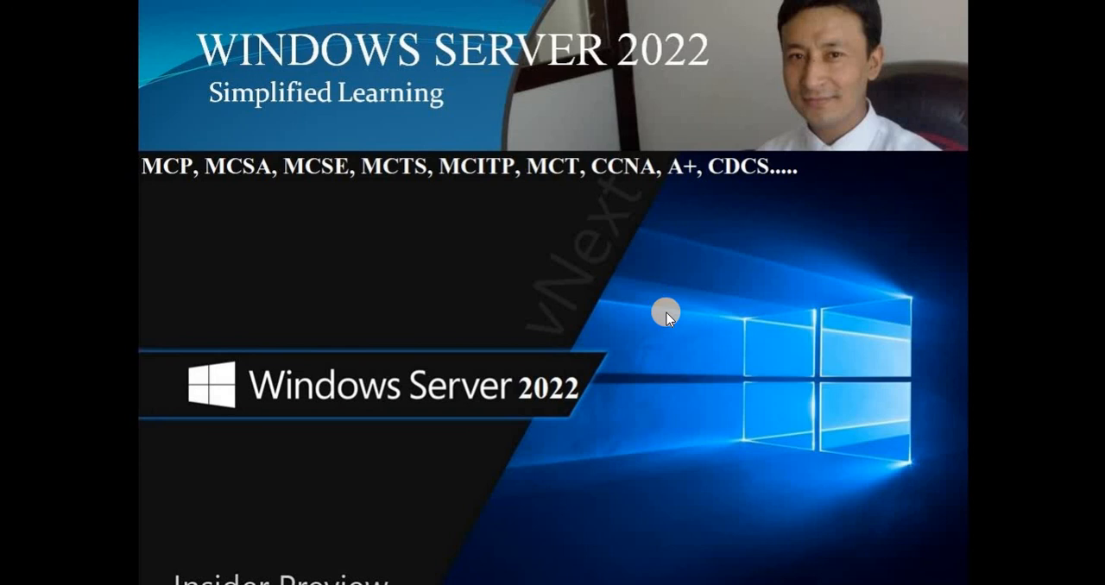
pyautogui.moveTo(698, 338)
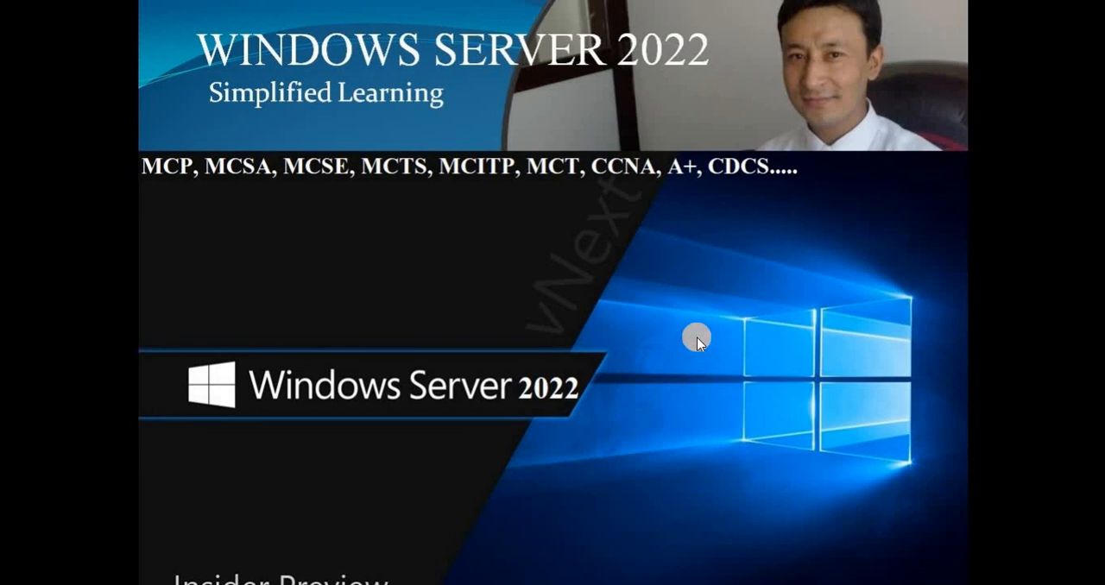